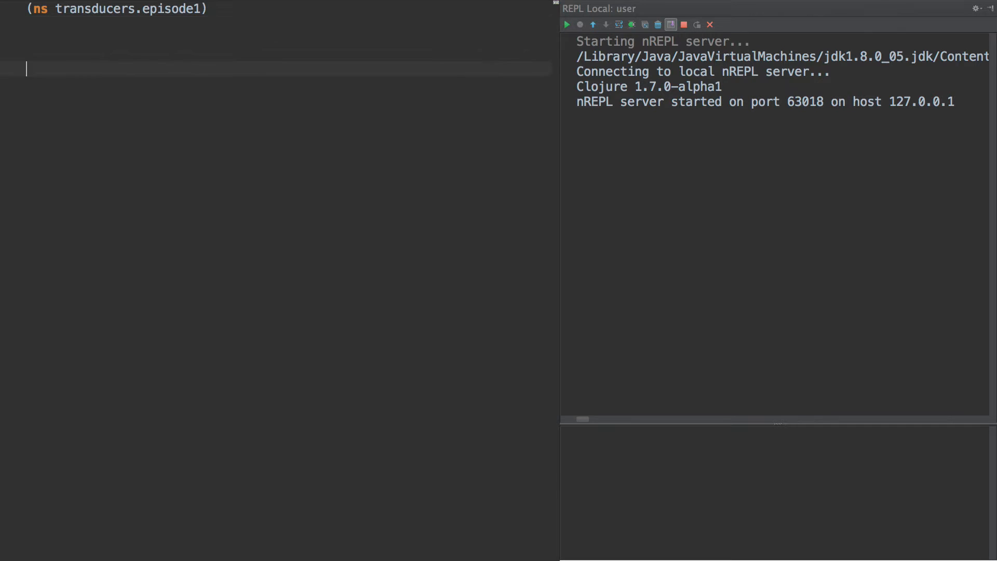
text((def)
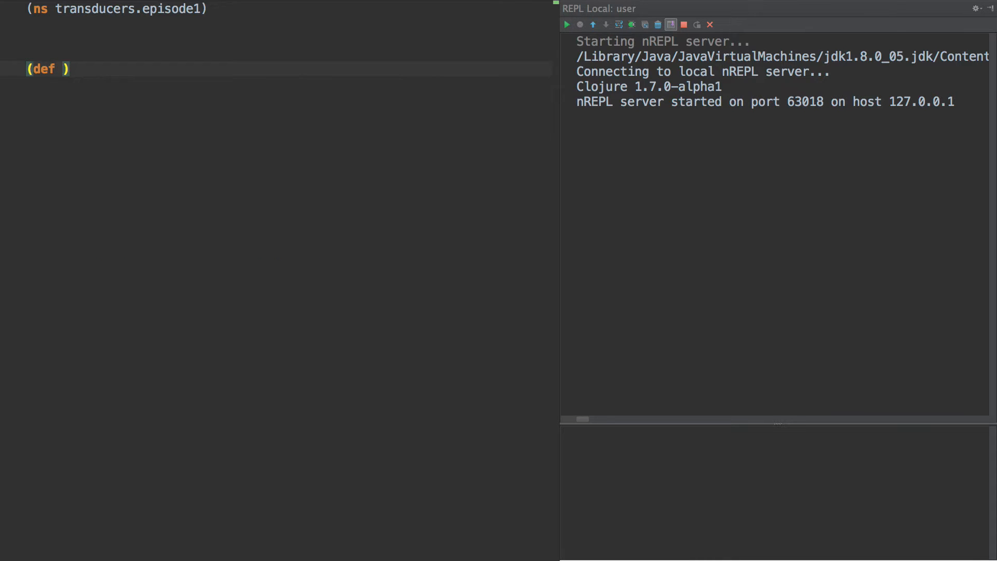
text(data (vec)
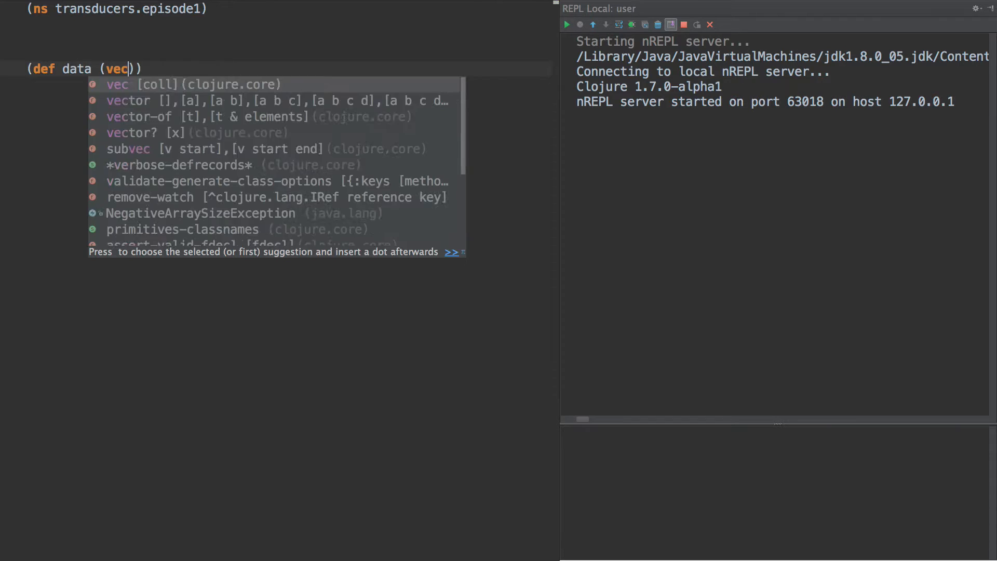
text((range 10)
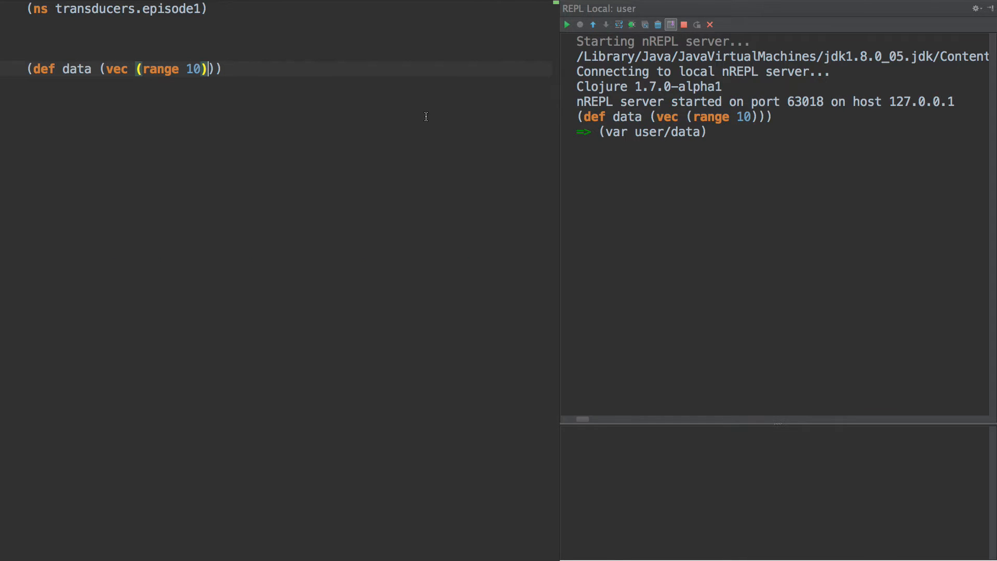
text(dat)
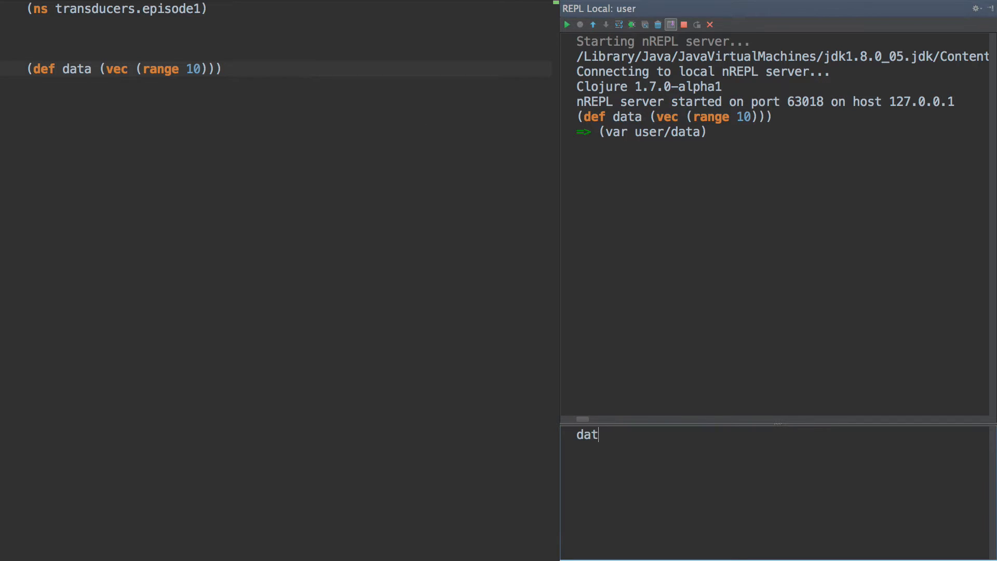
key(Enter)
text((defn `)
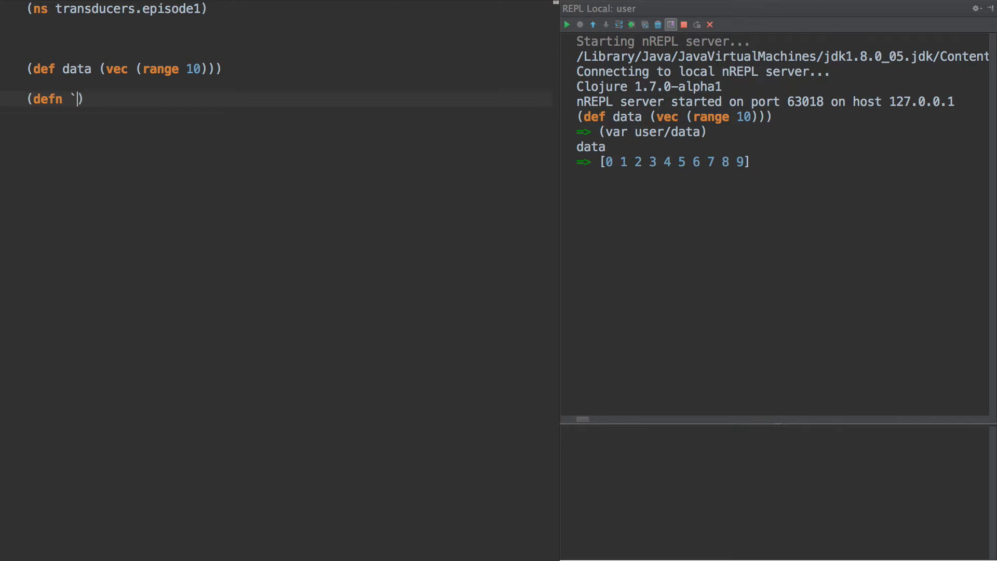
- Start defn -map [f coll] with a reduce over [] and coll
text(-map [f)
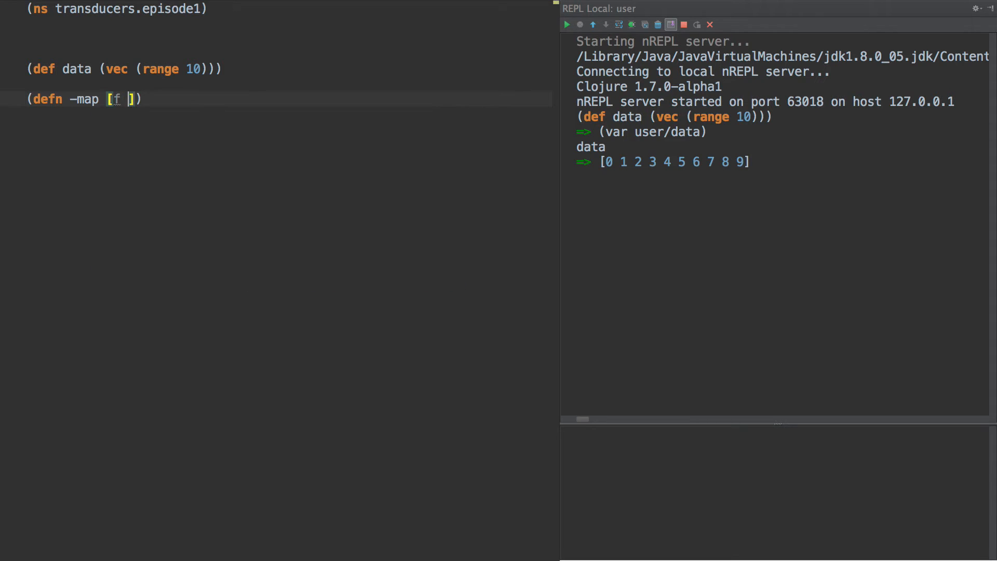
text(cop)
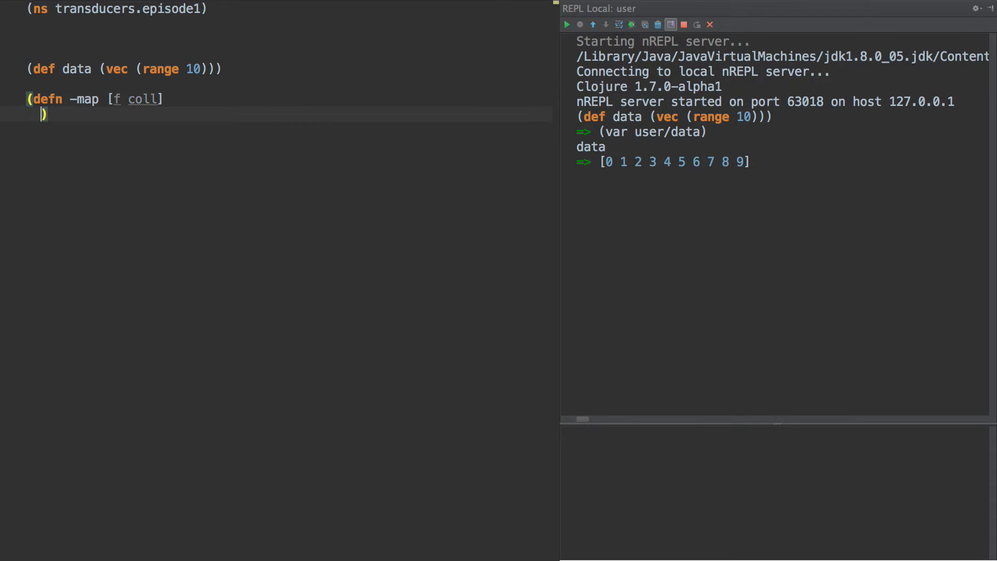
text(()
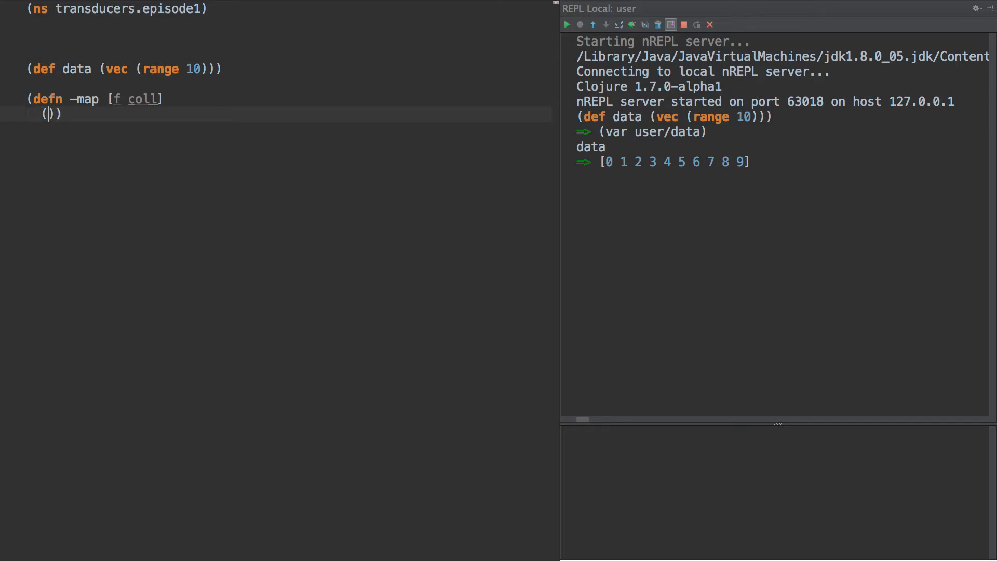
text(reduce)
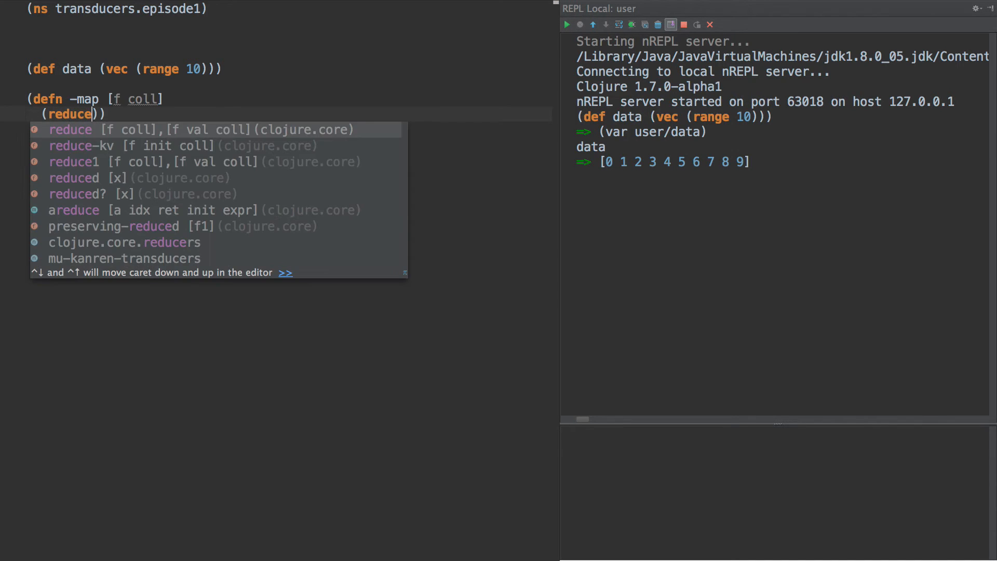
text((fn ))))
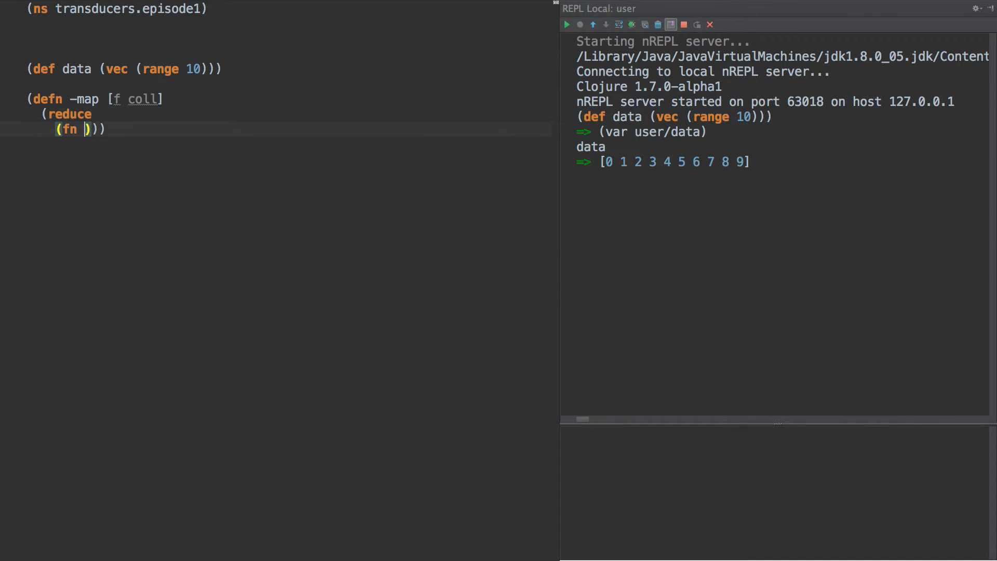
key(Backspace)
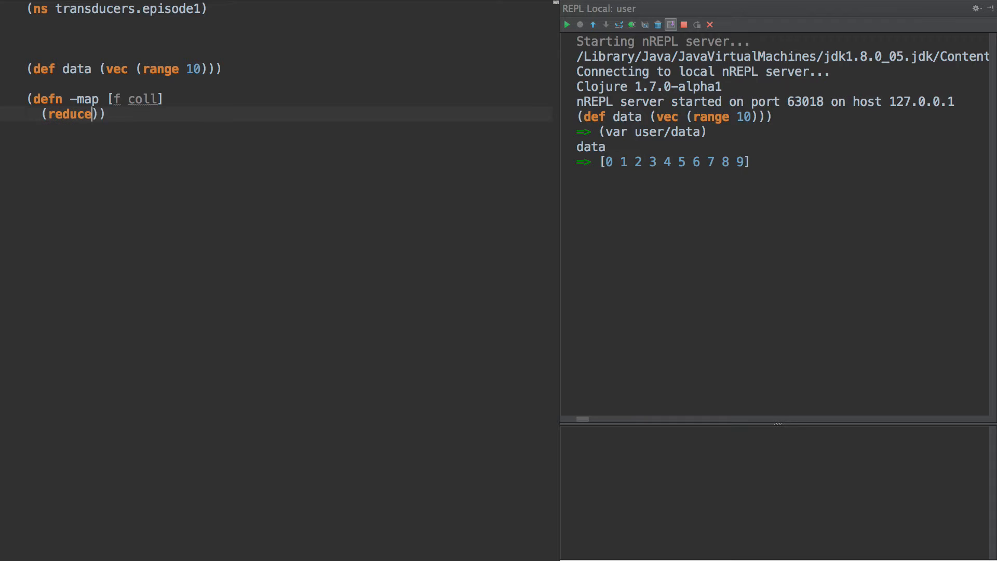
text(f [])
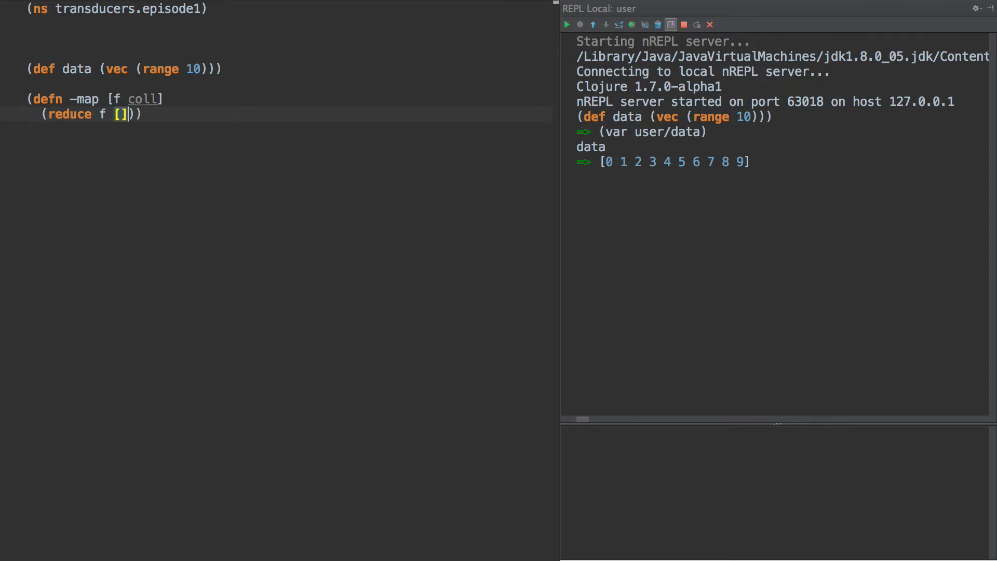
text(coll)
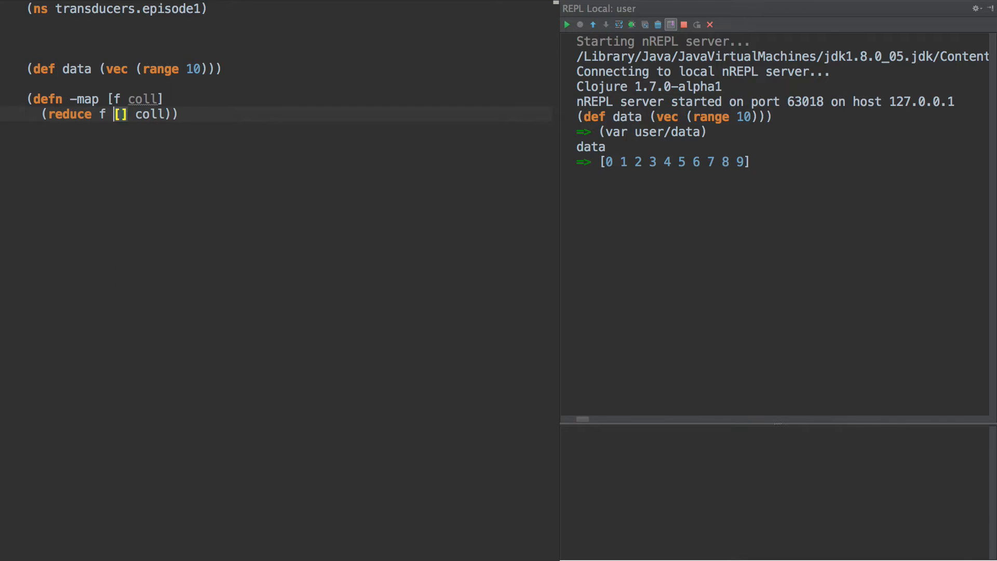
- Write the reducer (fn [acc v] (conj acc (f v))) as -map's inline function
text(#)
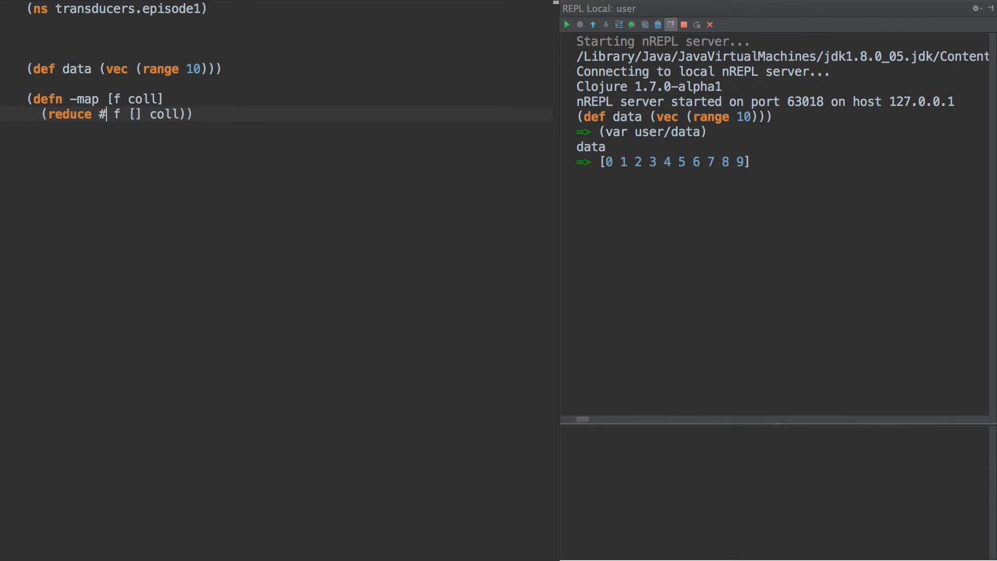
text((c)
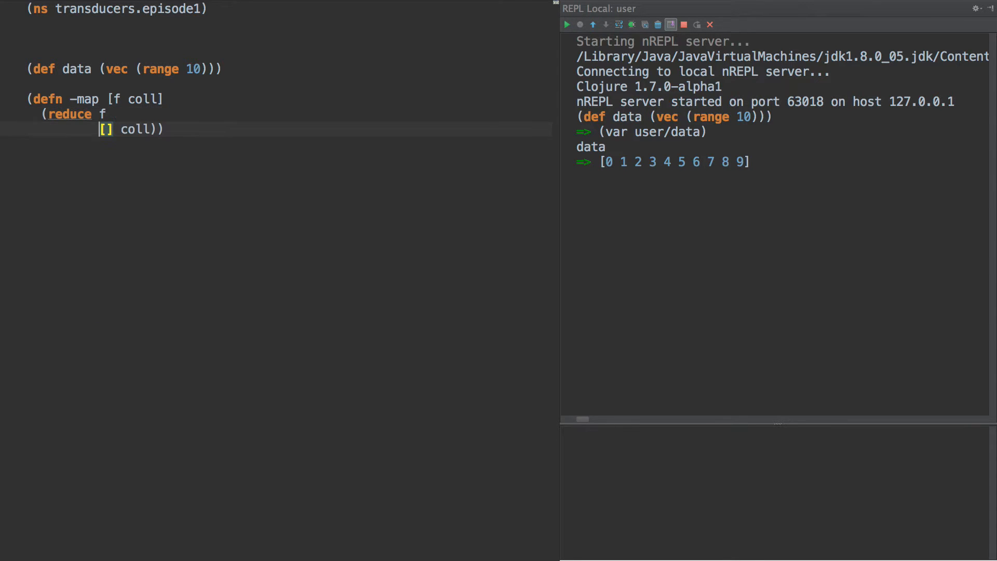
key(Enter)
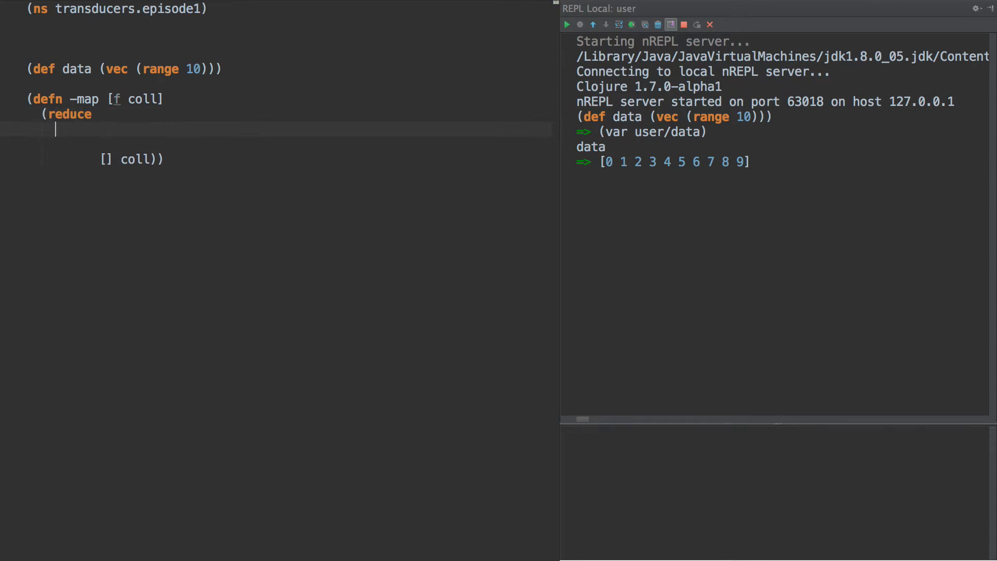
text((fn []))
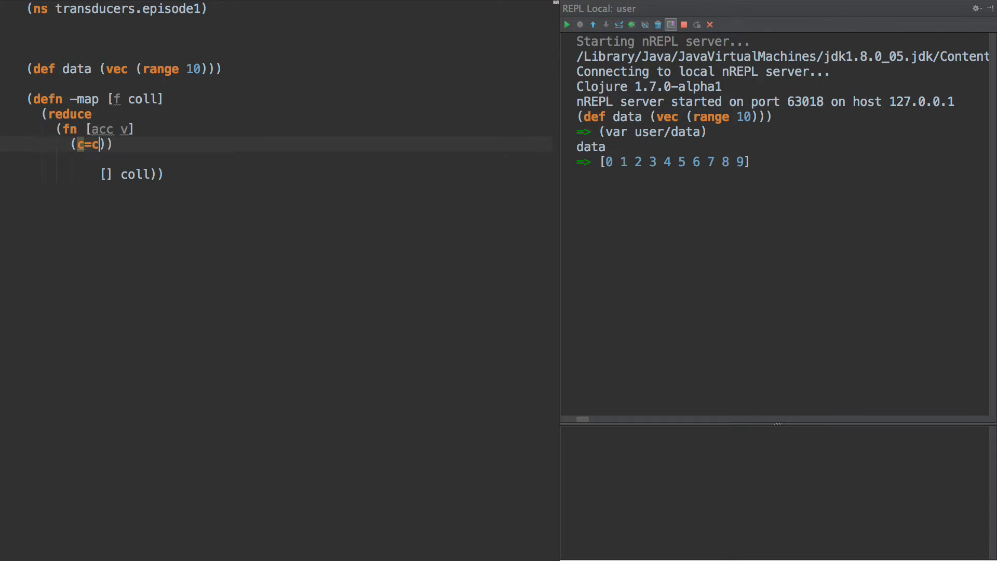
text(conj acc)
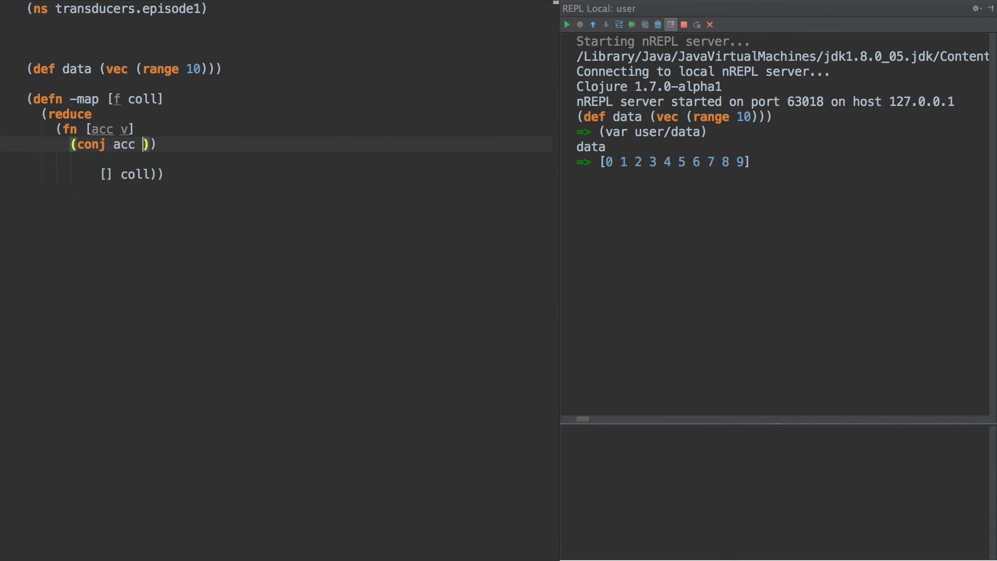
text((f v)
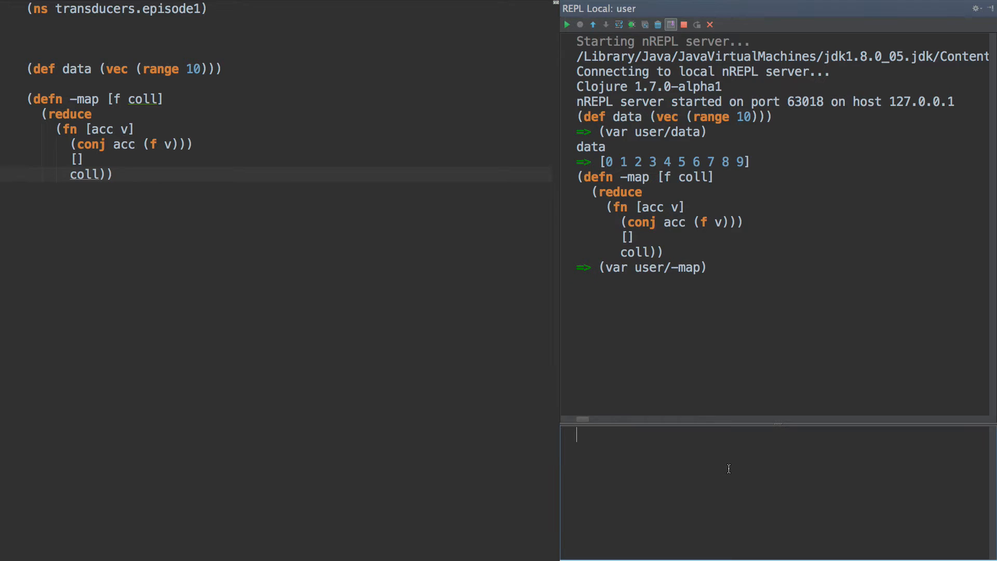
text((-map d))
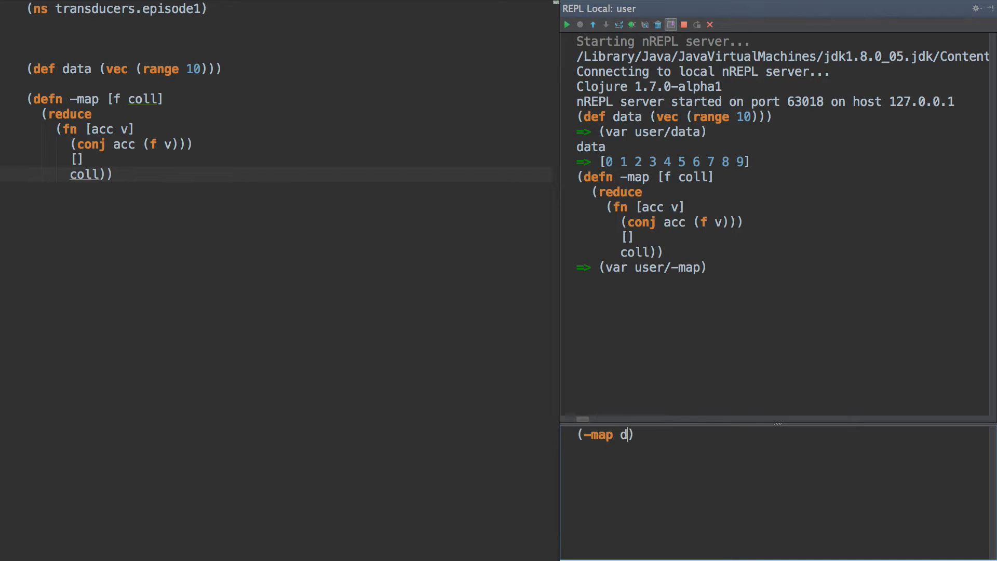
text(incdata)
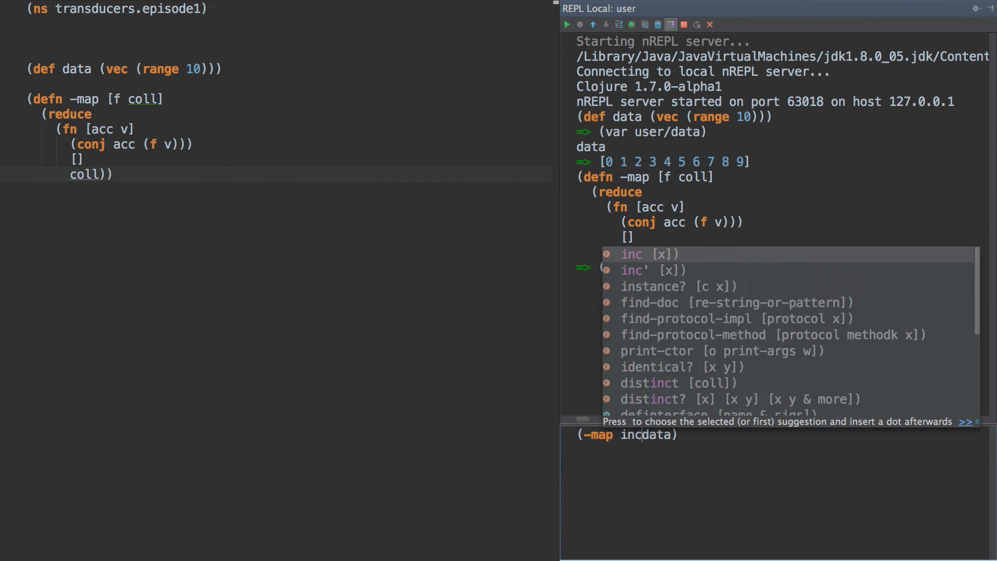
key(Enter)
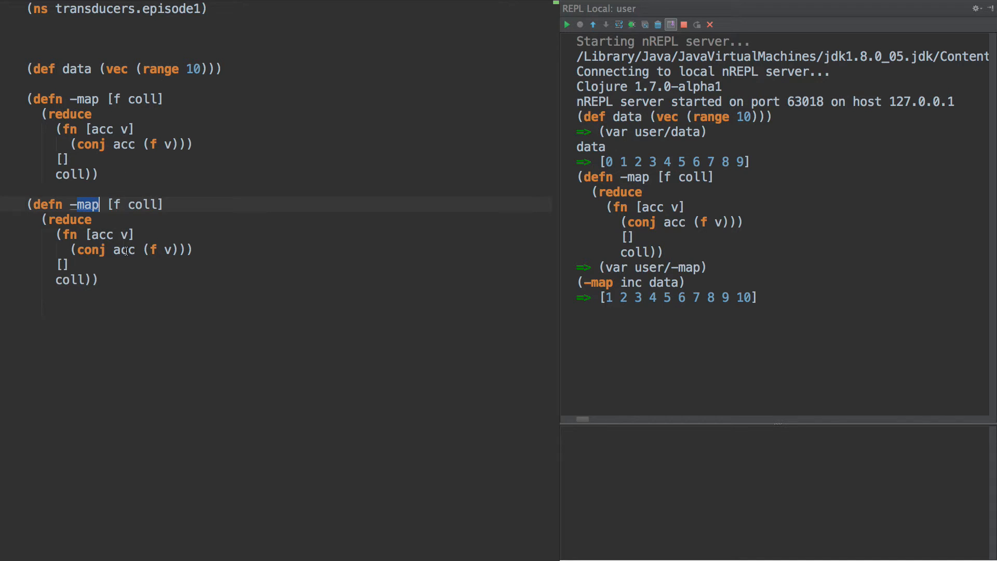
- Rename the copy to -filter with (if (f v) (conj acc v) acc) and evaluate (-filter odd? data) to get [1 3 5 7 9]
text(filter)
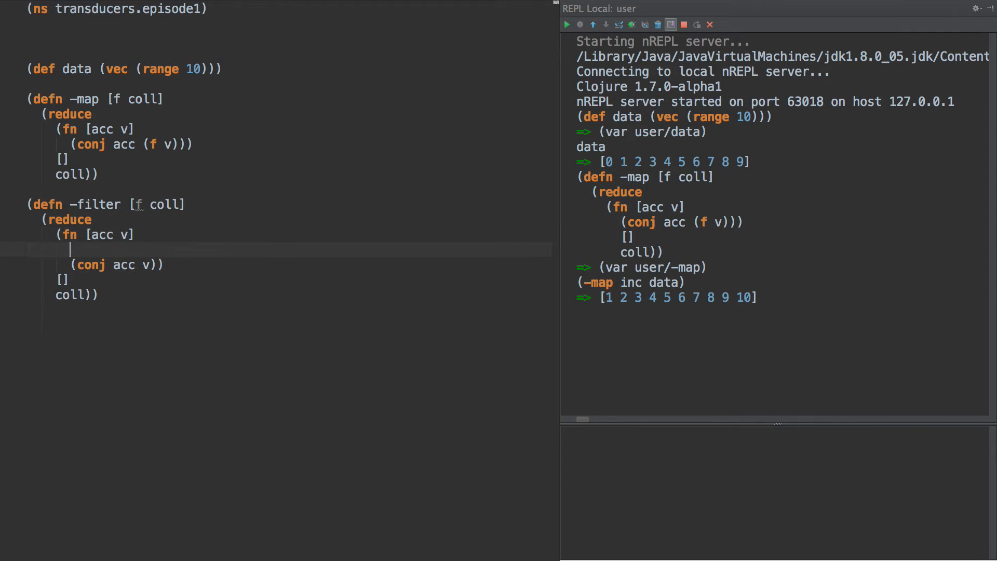
text(())
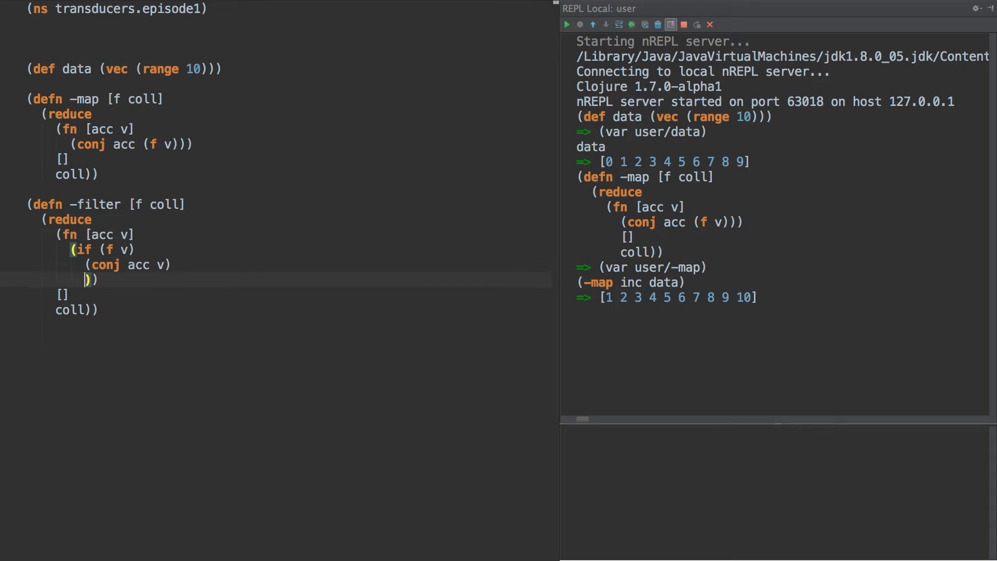
text(acc)
click(779, 493)
text((-filter )
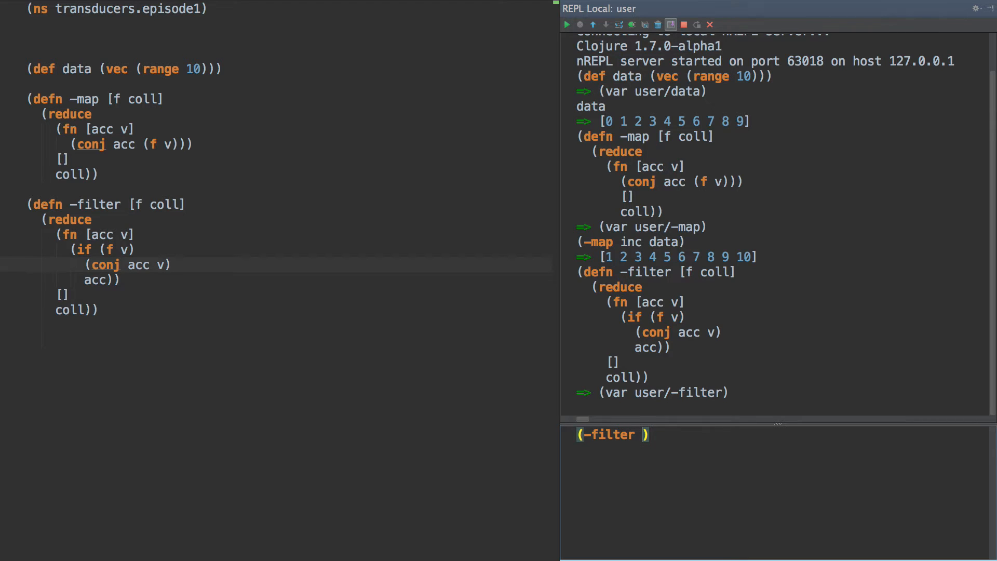
text(odd? dat)
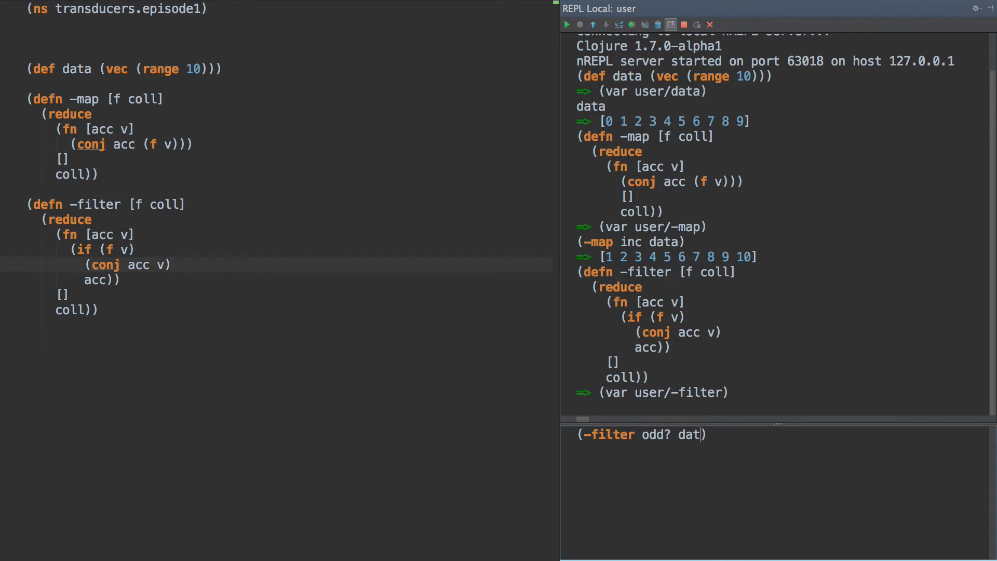
text(a)
key(Enter)
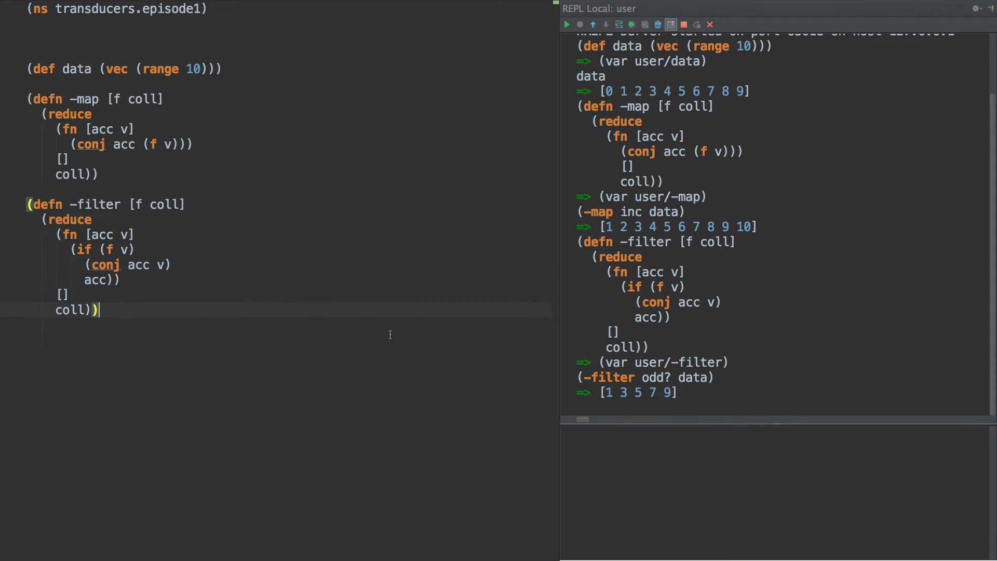
- Write and run (->> data (-map inc) (-filter odd?)) returning [1 3 5 7 9], then remove it
text(()
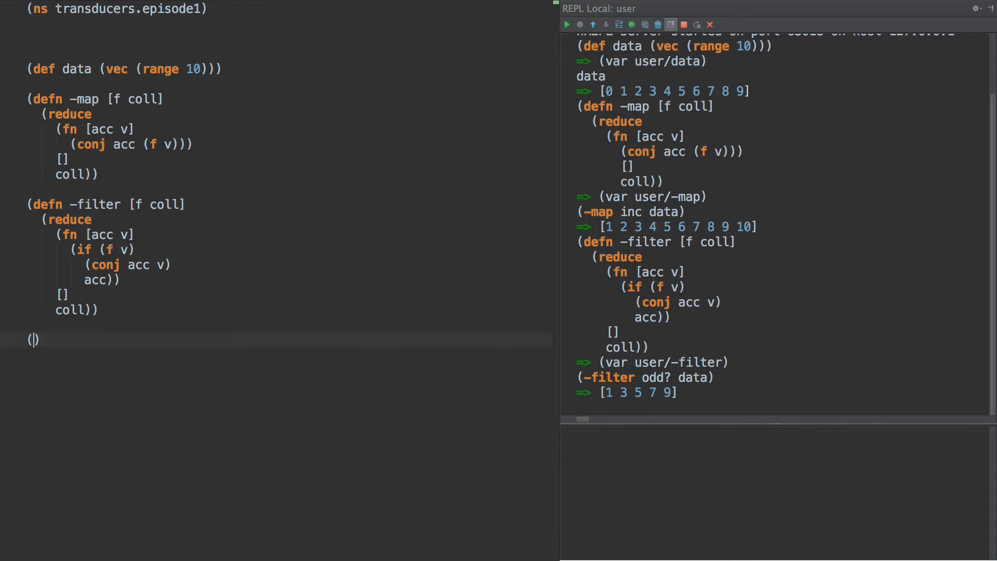
text(-> data)
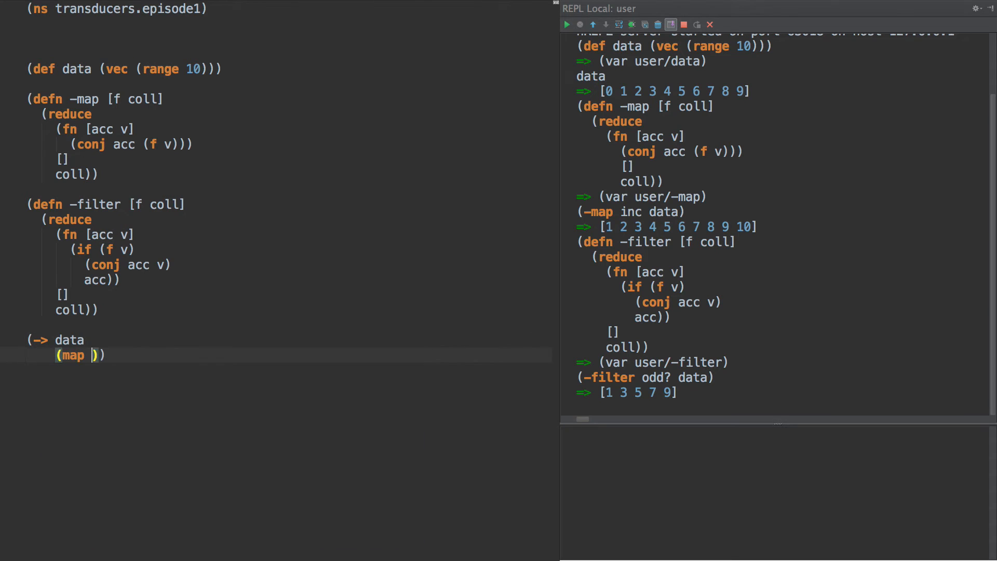
text(inc)
click(60, 340)
text(>)
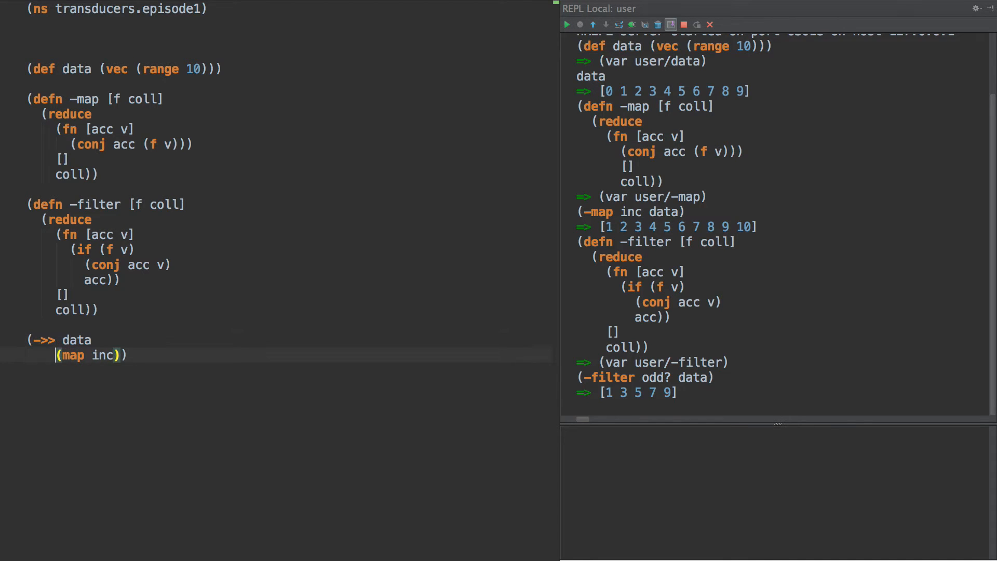
text((f)
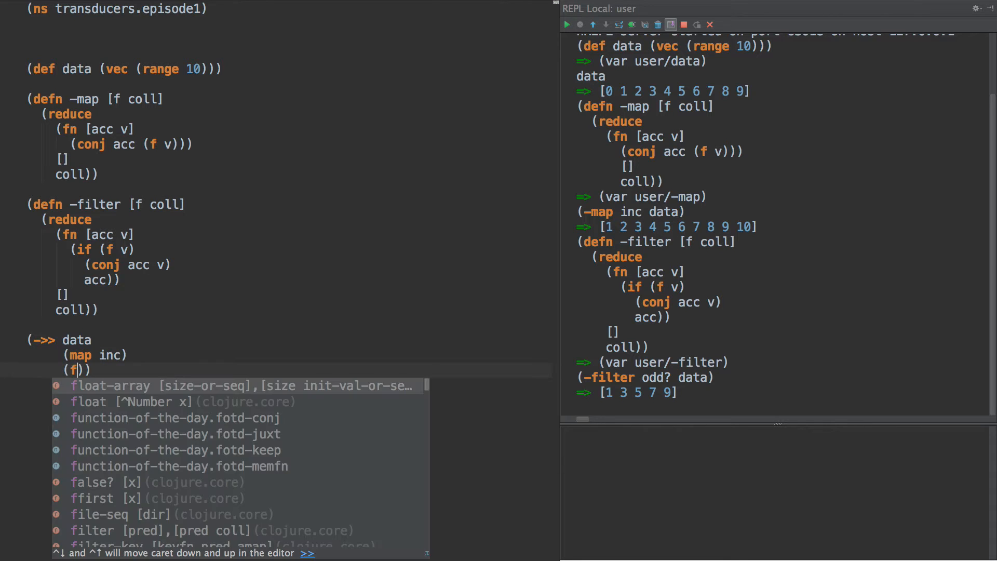
text(-ilter)
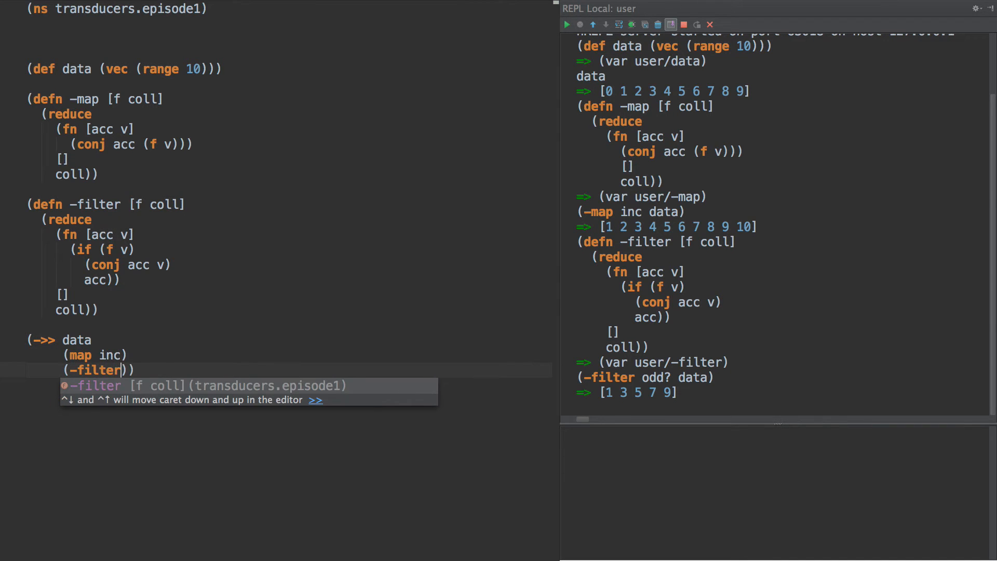
text(odd?)
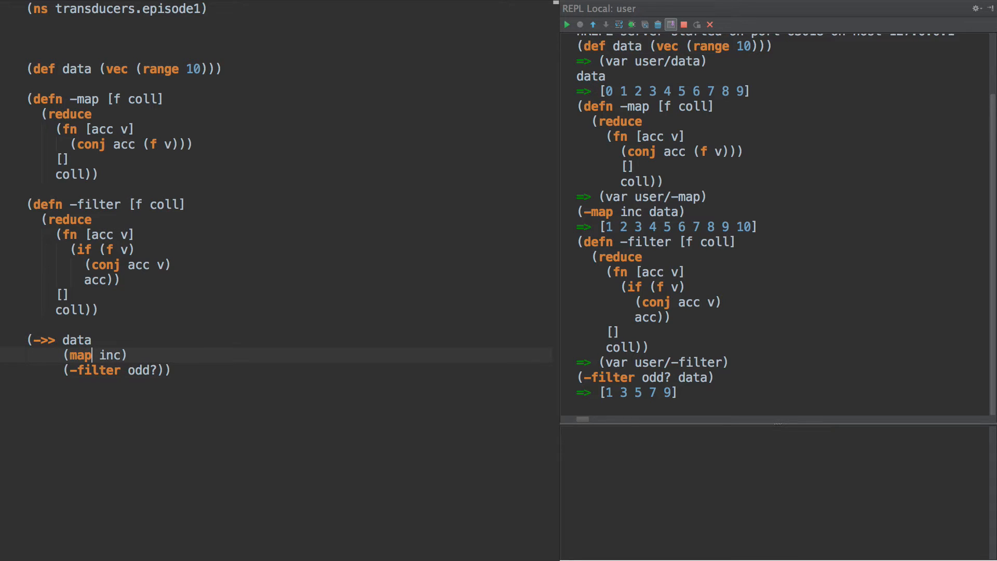
text(-)
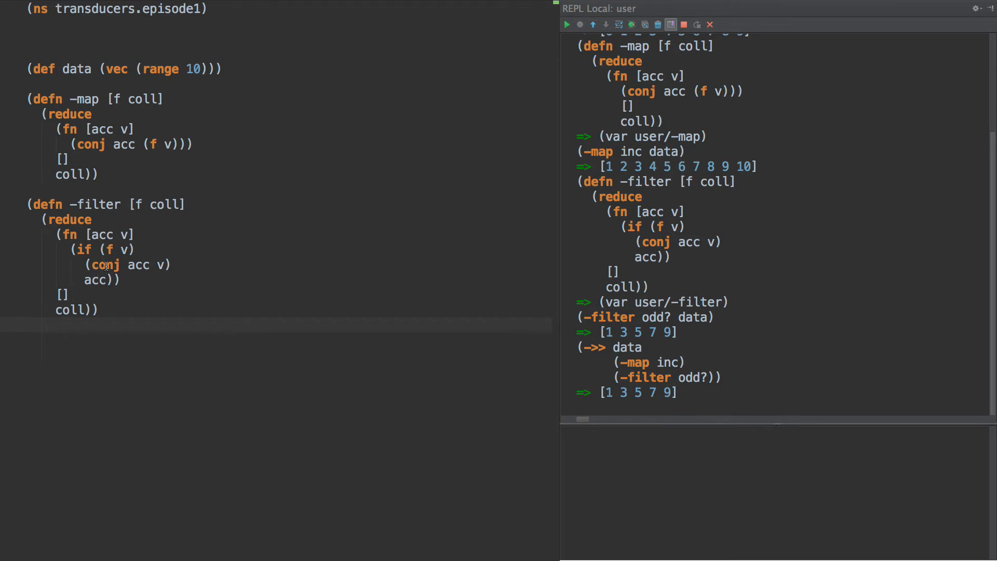
double_click(106, 264)
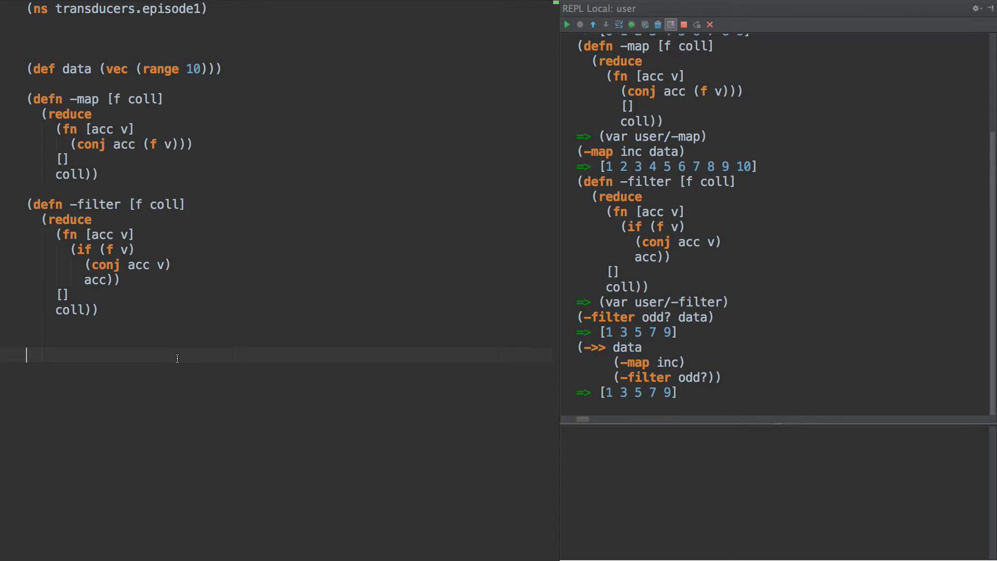
- Write (defn -mapping [f] (fn [acc v] (conj acc (f v)))) and load it into the REPL
text((defn -map [])
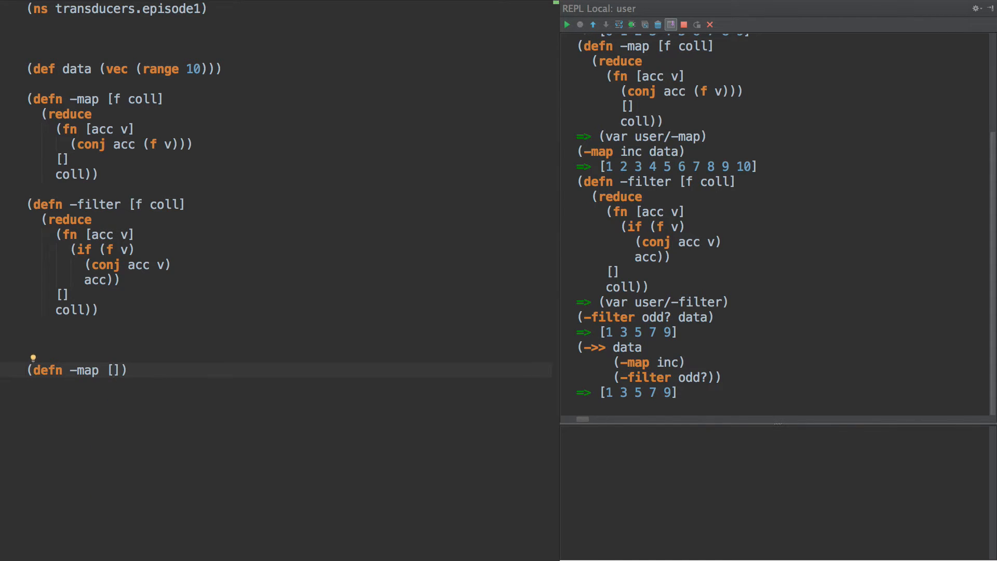
text(ping)
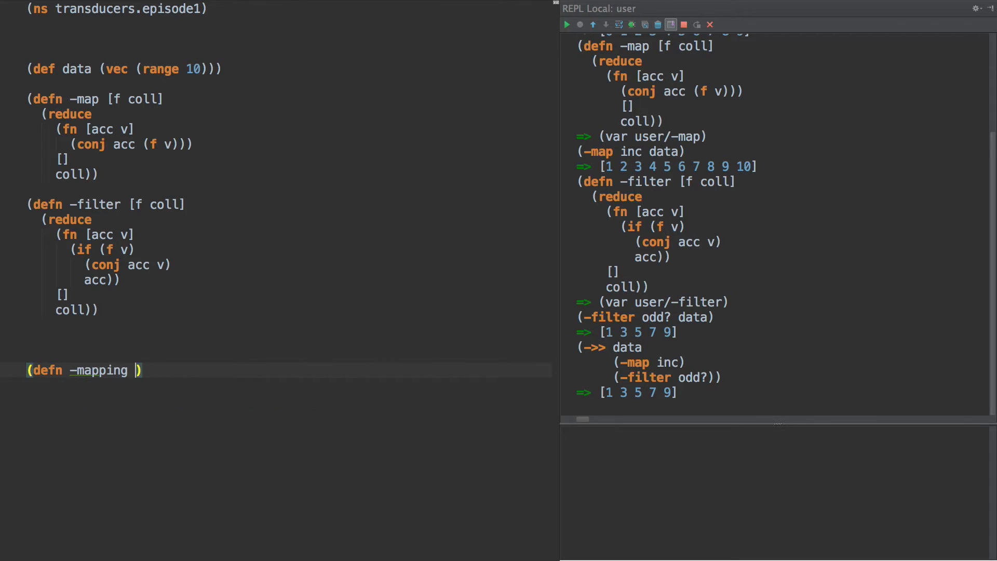
text([])
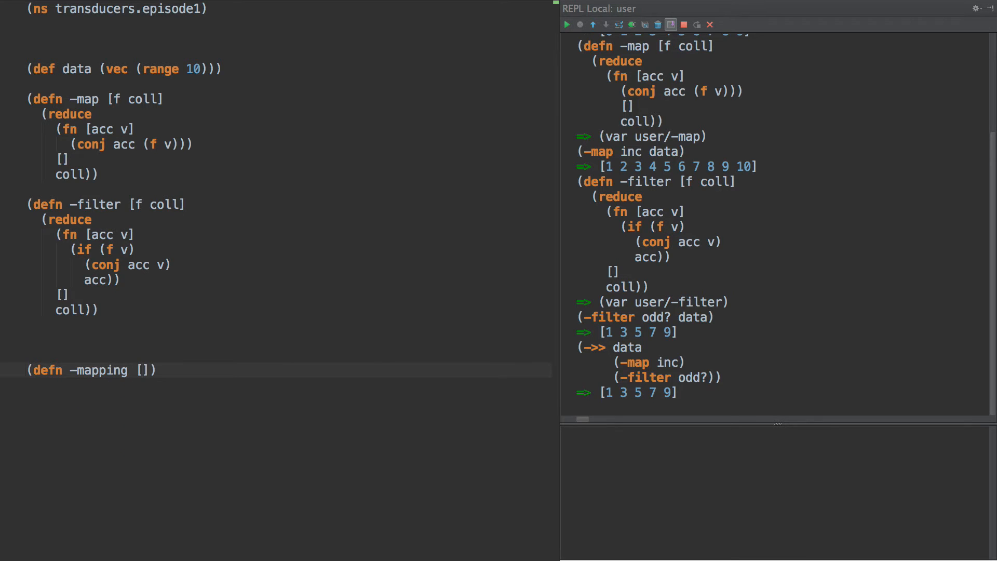
text(f)
text((fn [])))
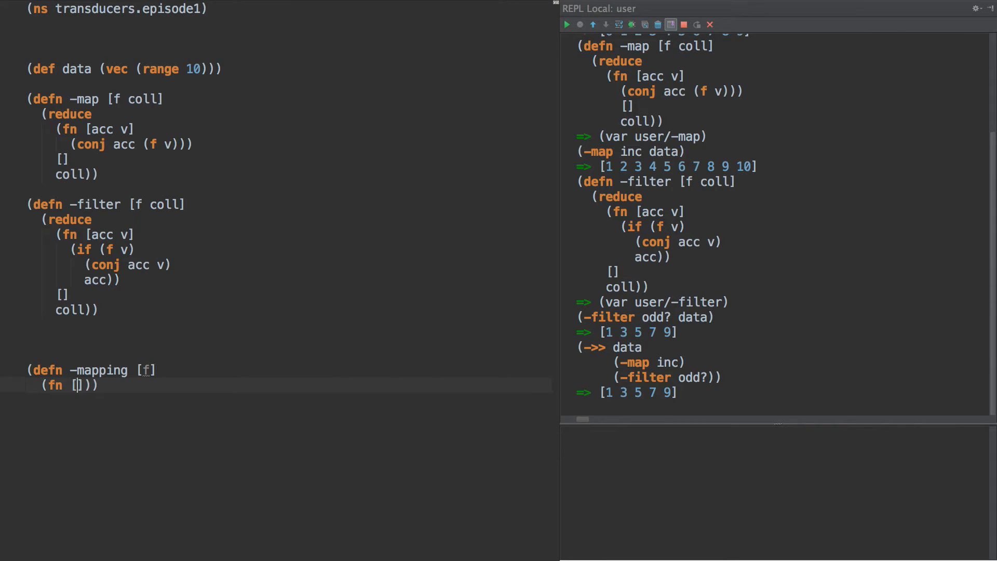
text(acc v)
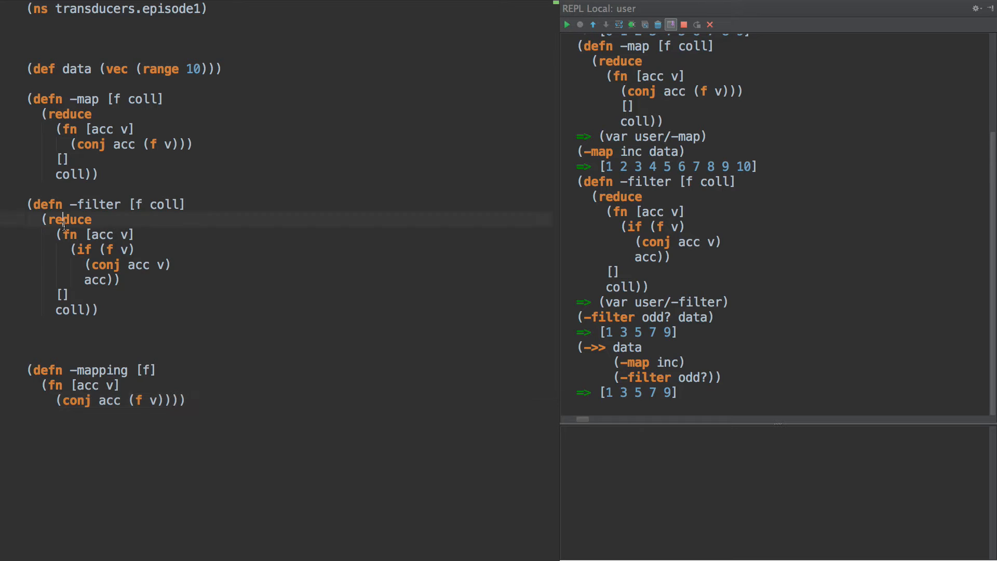
click(69, 295)
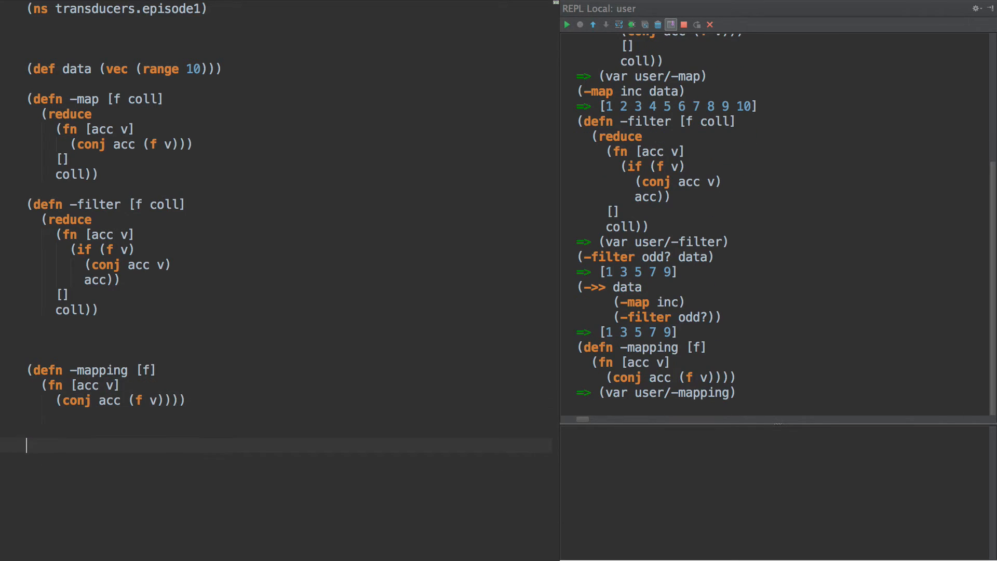
text((reduce -)
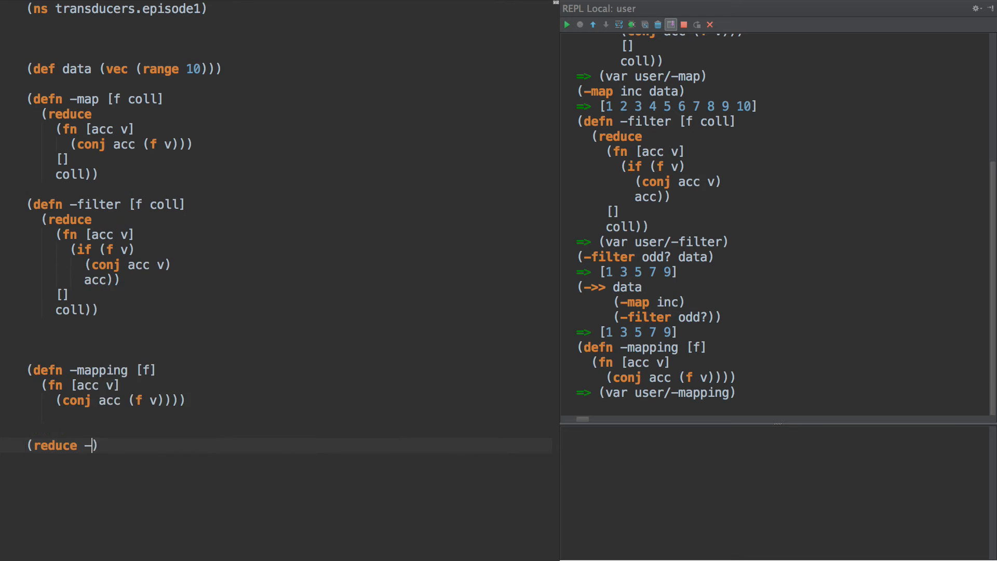
text(ma)
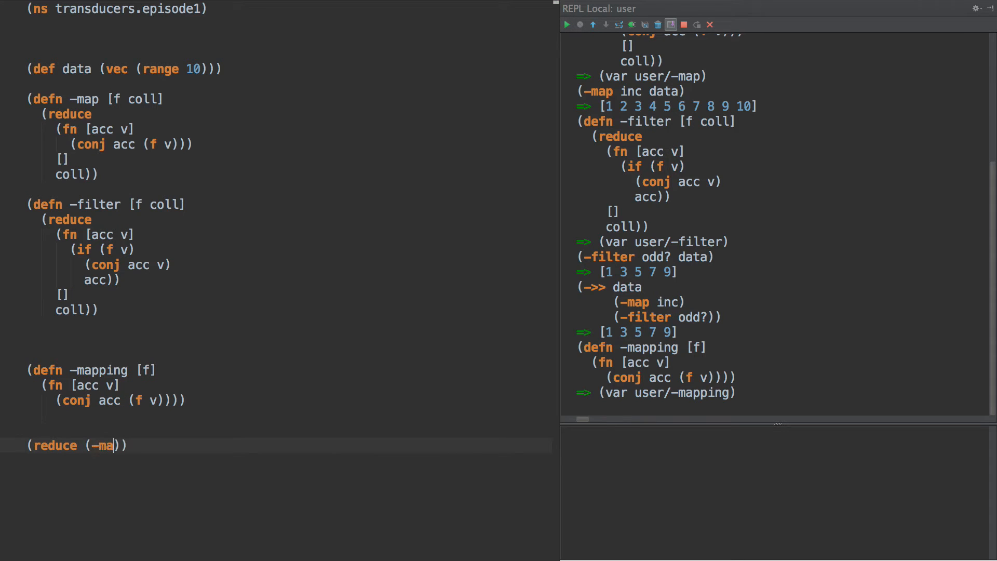
text(pping inc)
text(data))
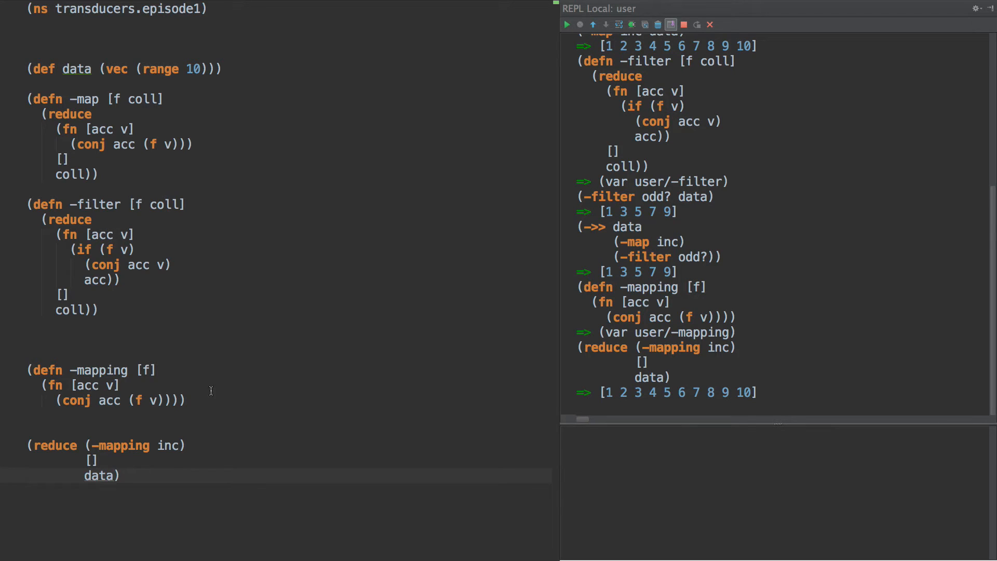
mouse_move(116, 451)
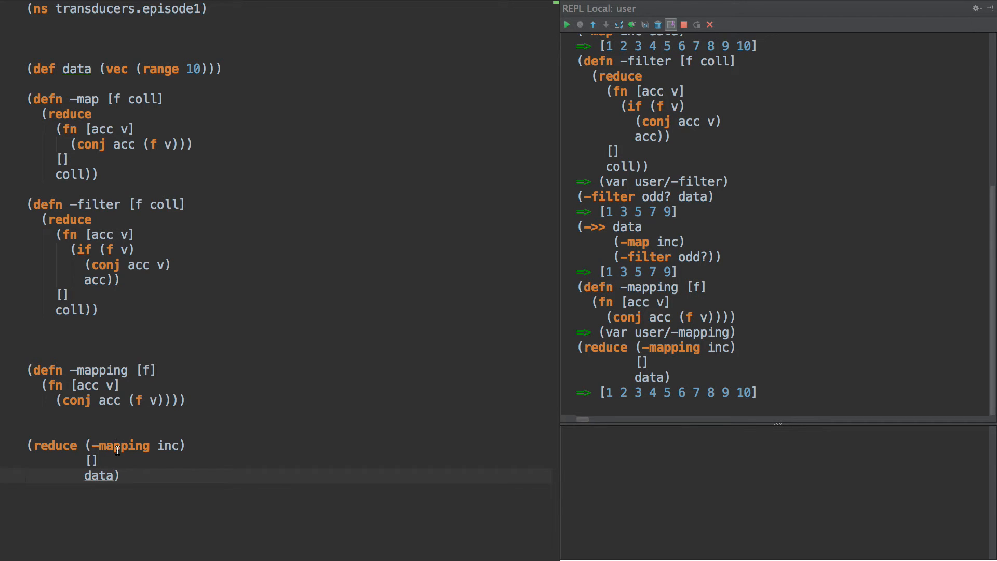
double_click(121, 446)
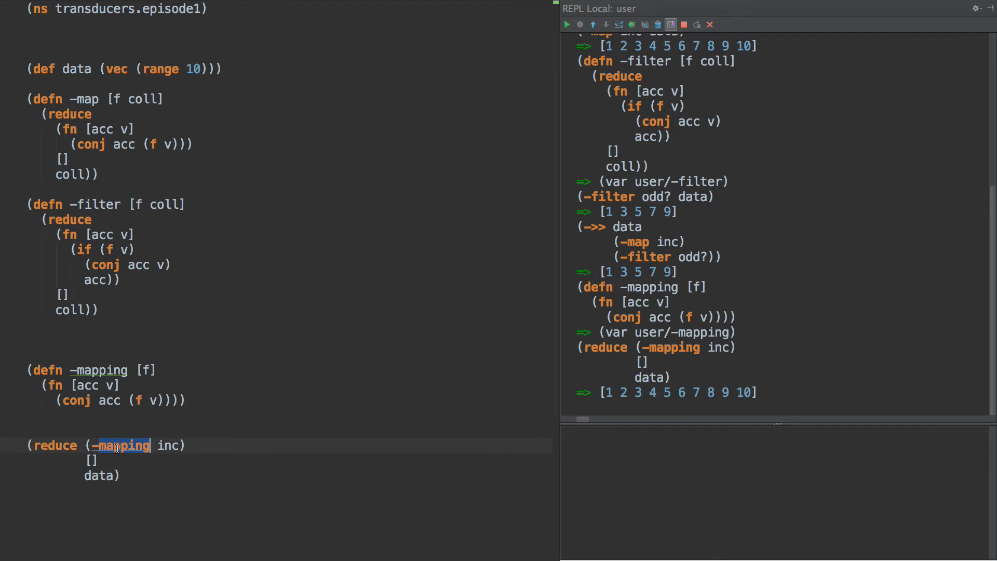
mouse_move(170, 446)
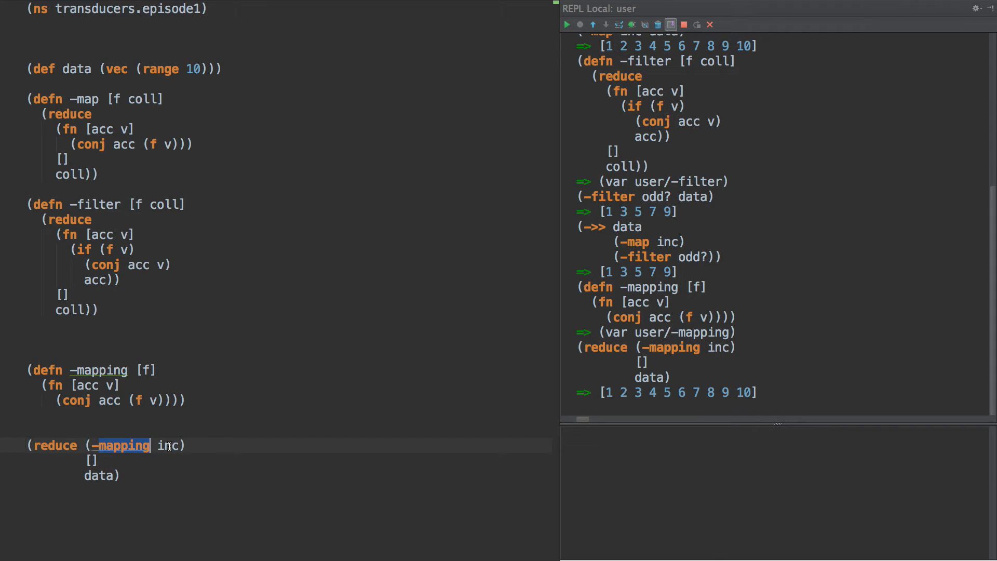
mouse_move(119, 397)
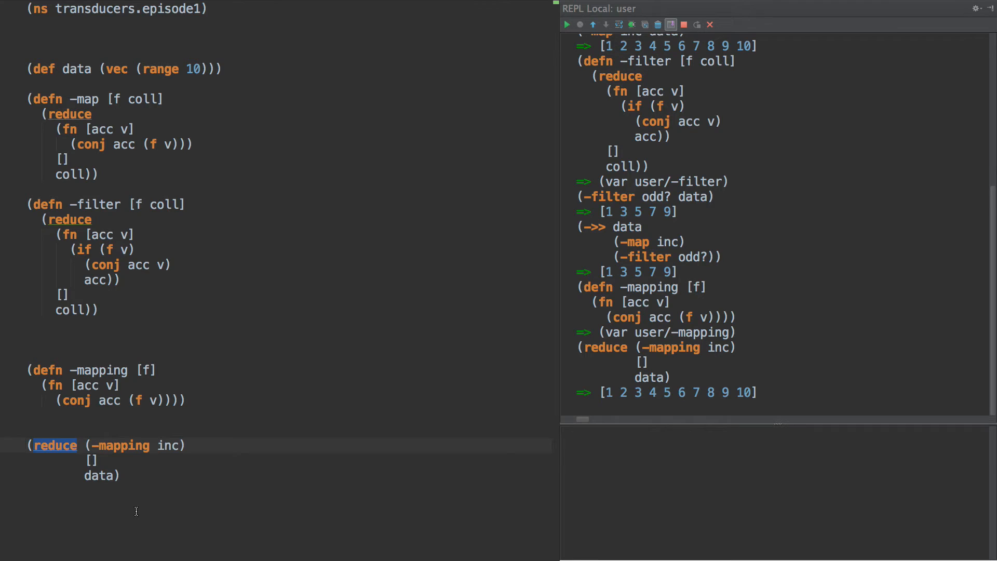
double_click(123, 446)
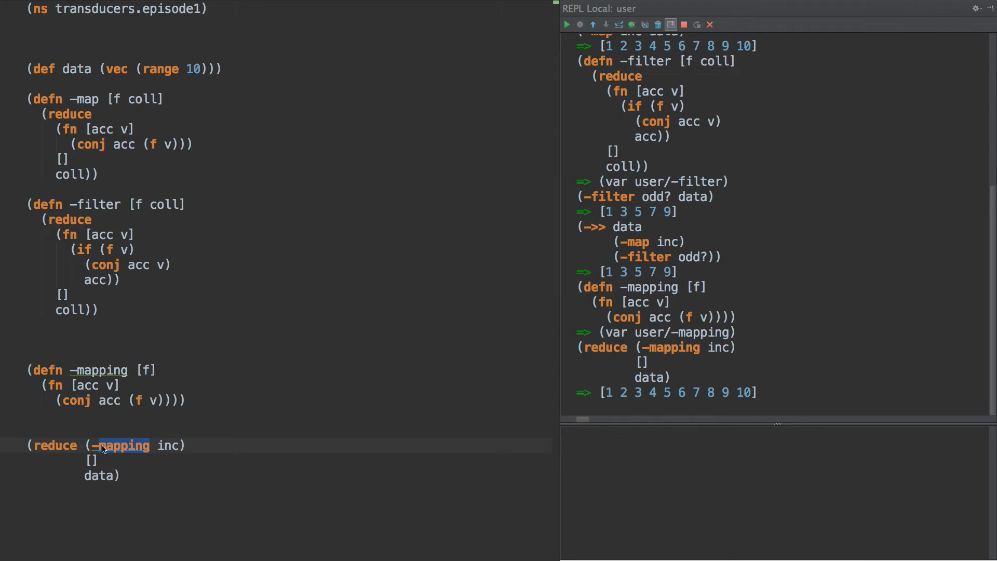
mouse_move(92, 410)
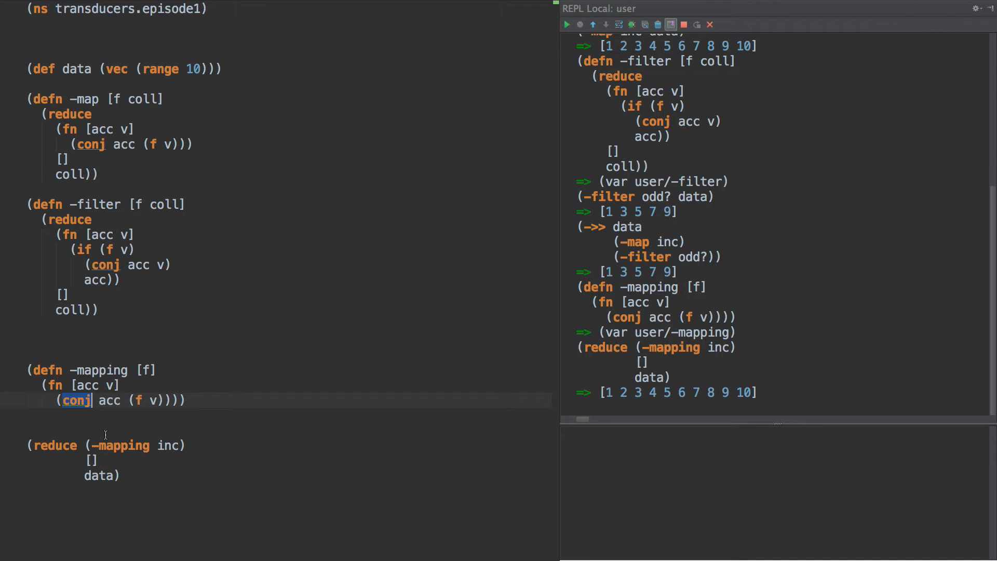
mouse_move(88, 386)
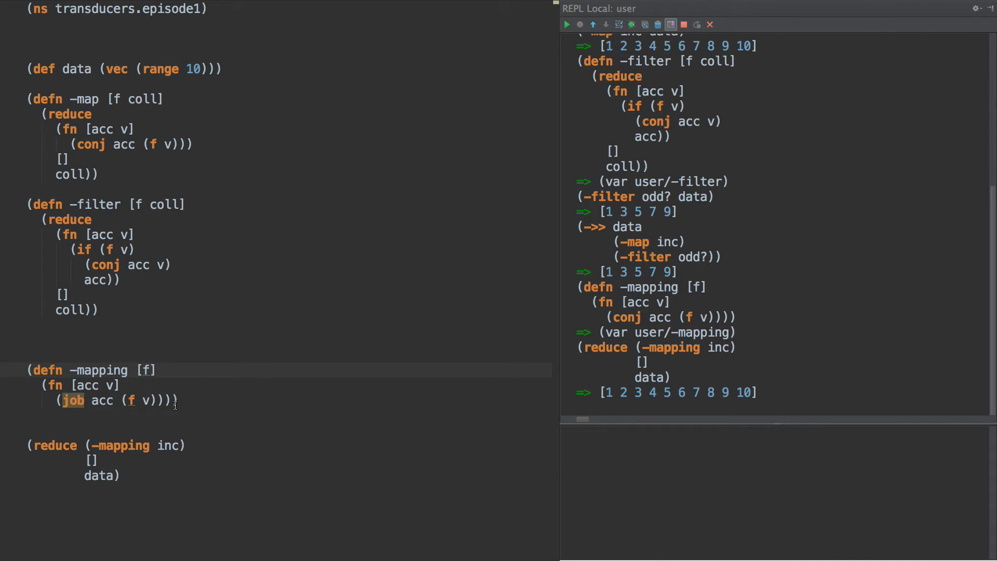
- Make -mapping take [f job] using job instead of conj, and reduce with (-mapping inc conj) over data
text(job)
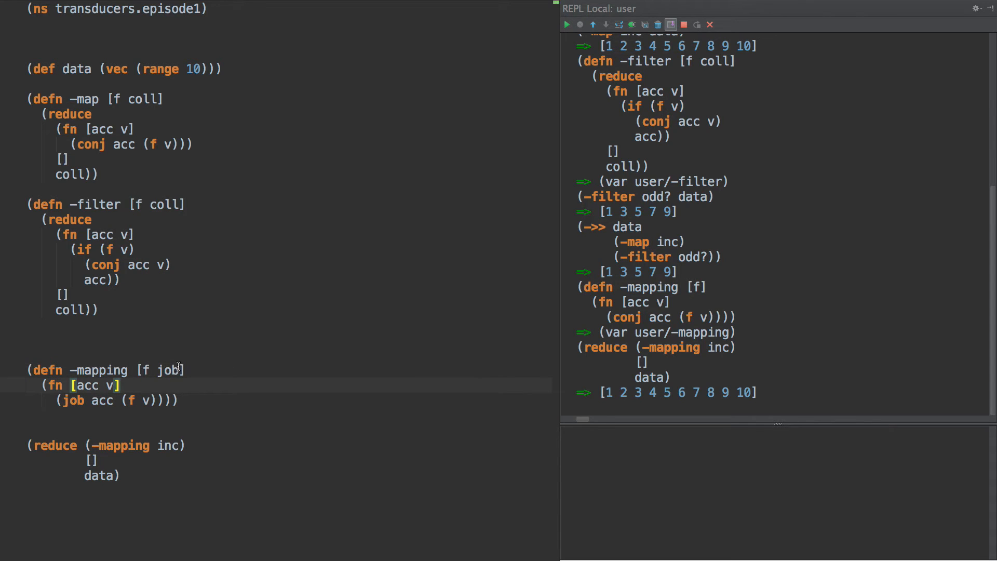
double_click(167, 444)
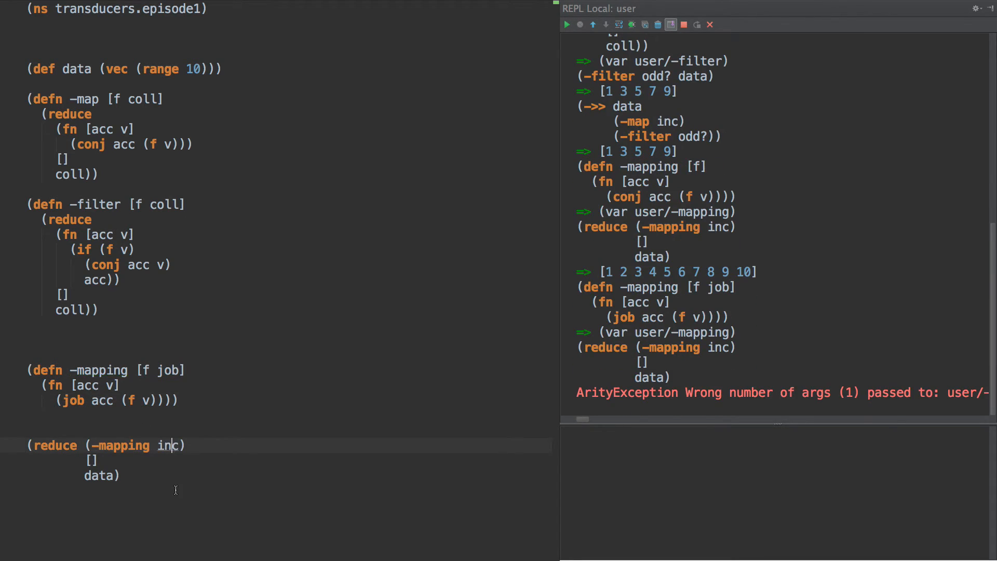
text(conj)
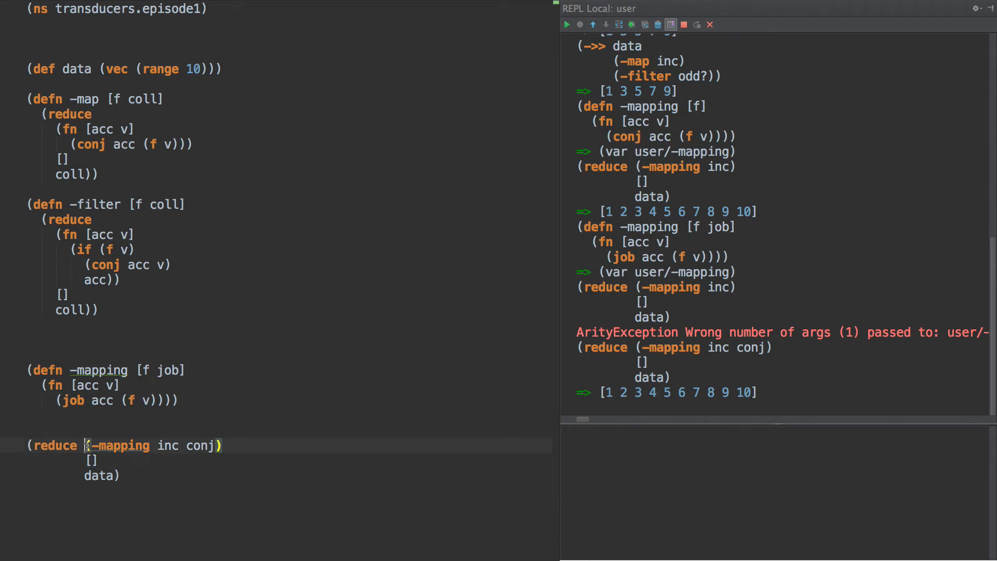
text((def)
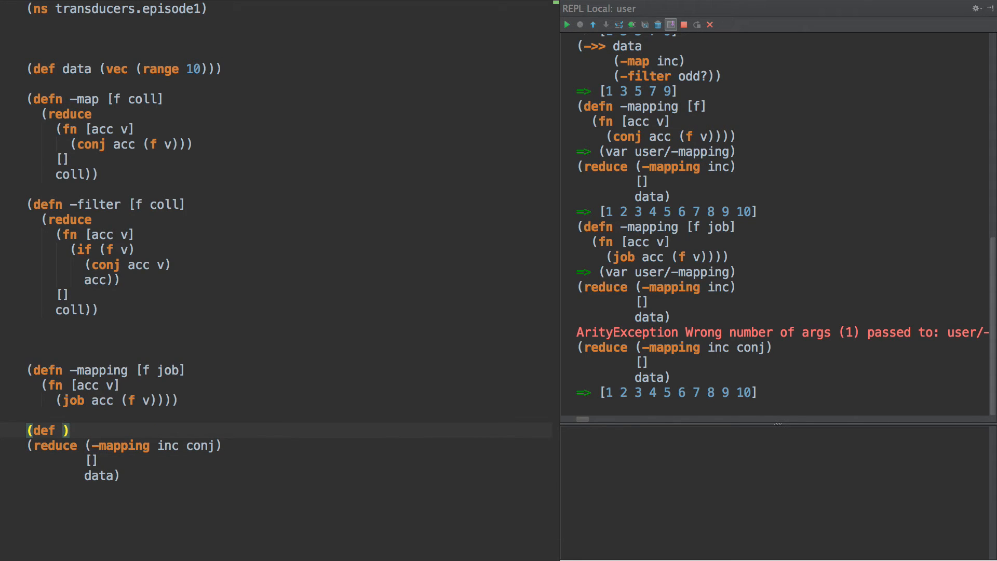
- Define rfn as (-mapping inc conj) and reduce data with rfn into [] giving 1 through 10
text(rfn (-mapping in)
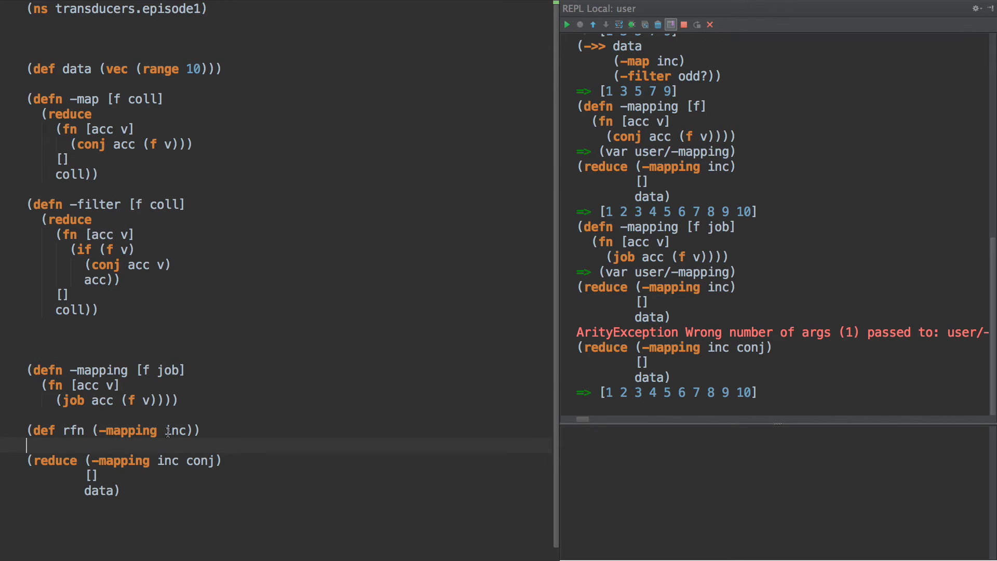
text(conj)
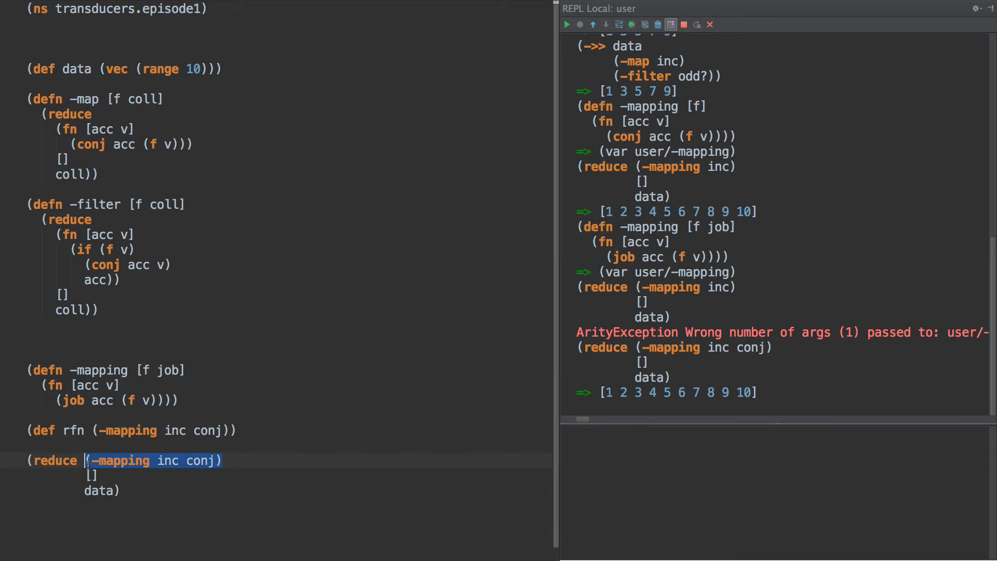
double_click(174, 429)
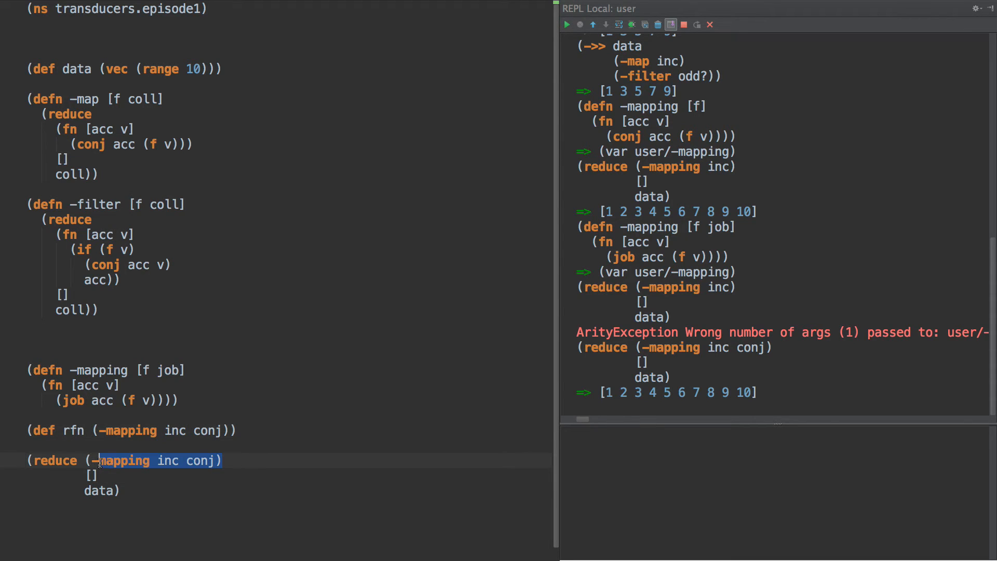
text(rfn)
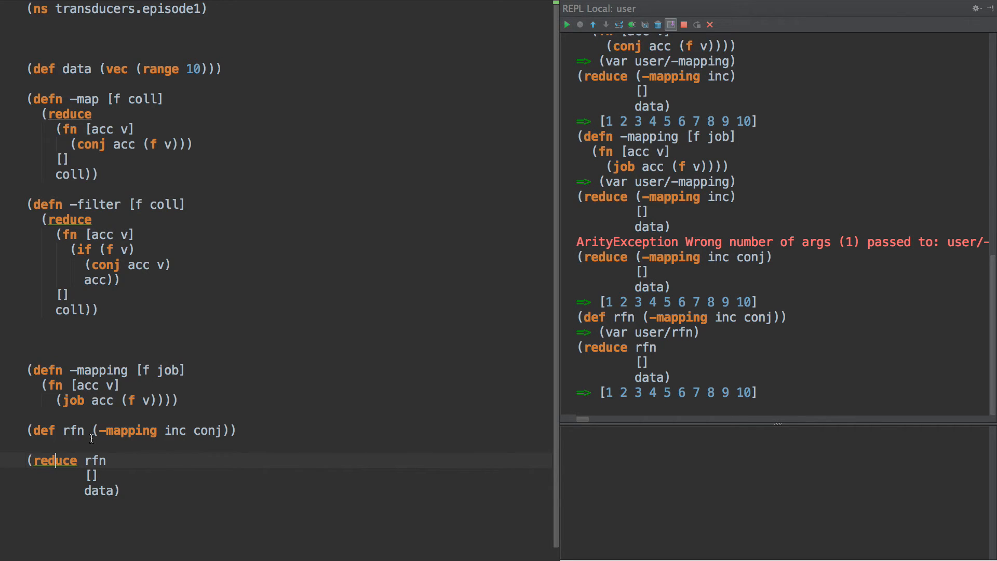
- Highlight rfn in the reduce call and the job parameter of -mapping while explaining
double_click(207, 430)
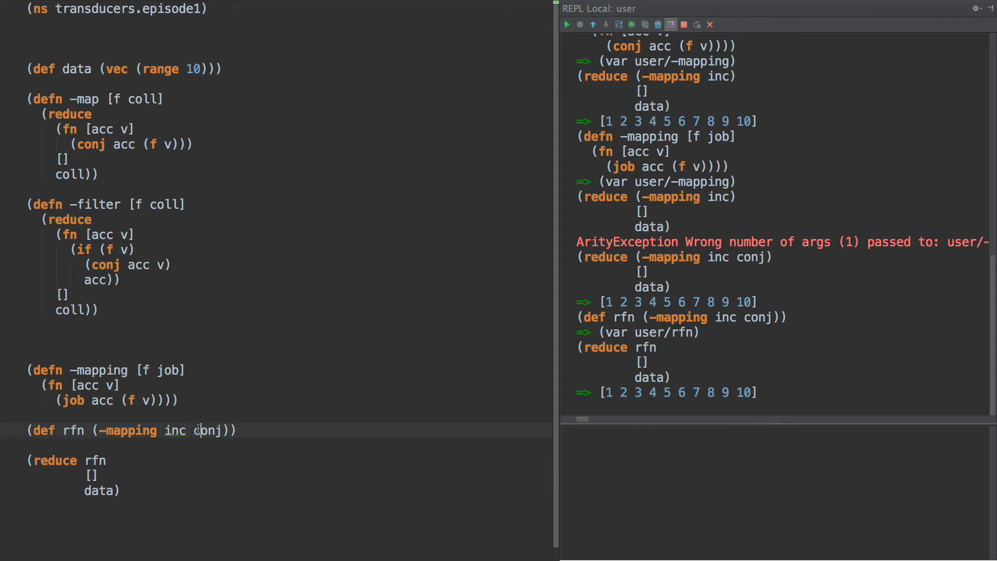
double_click(95, 460)
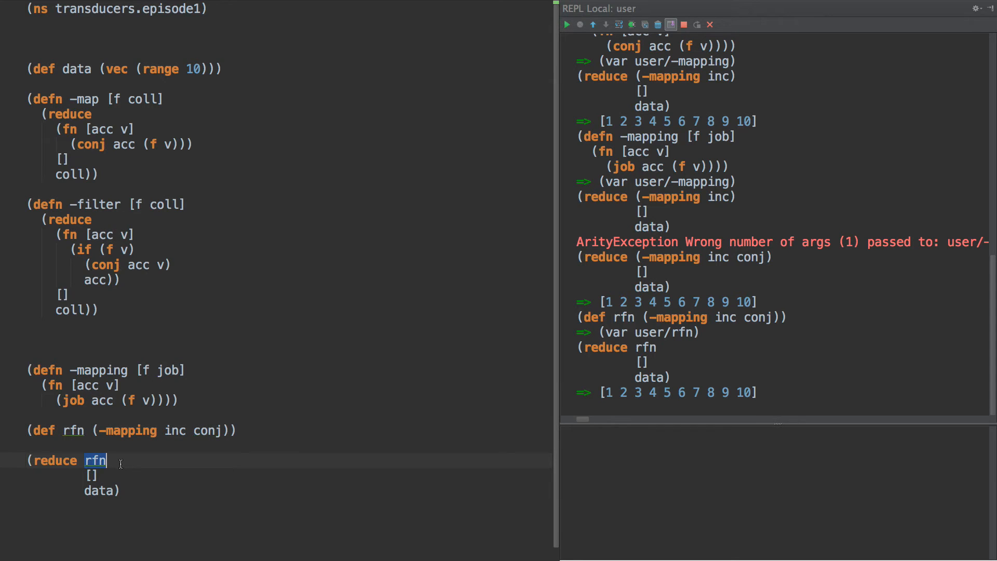
double_click(128, 430)
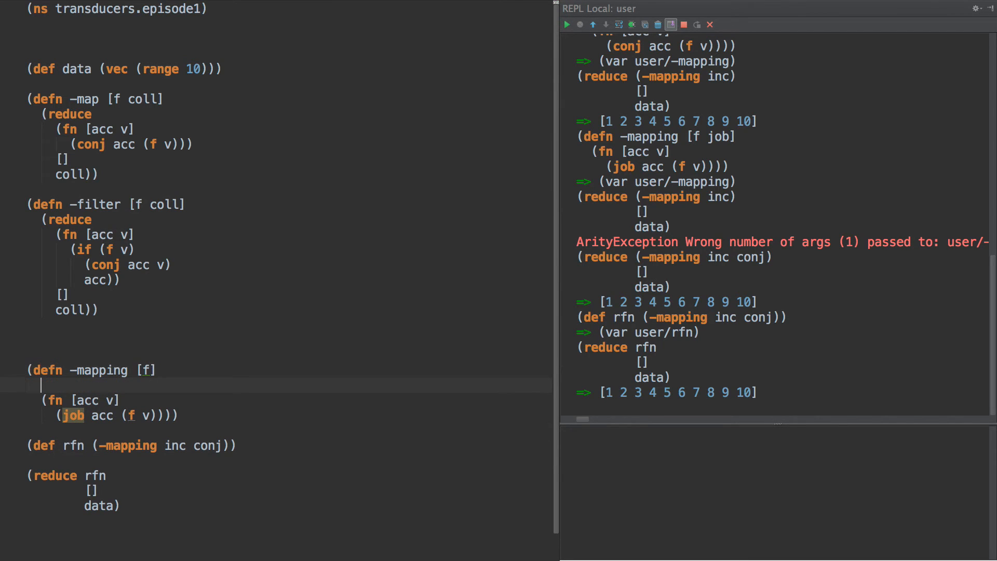
- Wrap -mapping's body in (fn [job] ...), make rfn (-mapping inc) and reduce with (rfn conj)
text((fn [job])
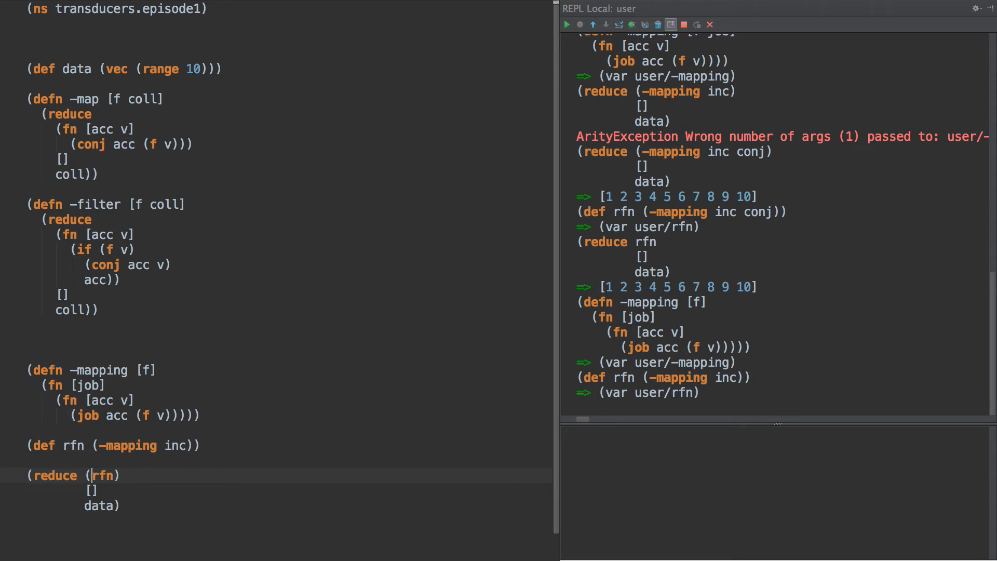
text(j)
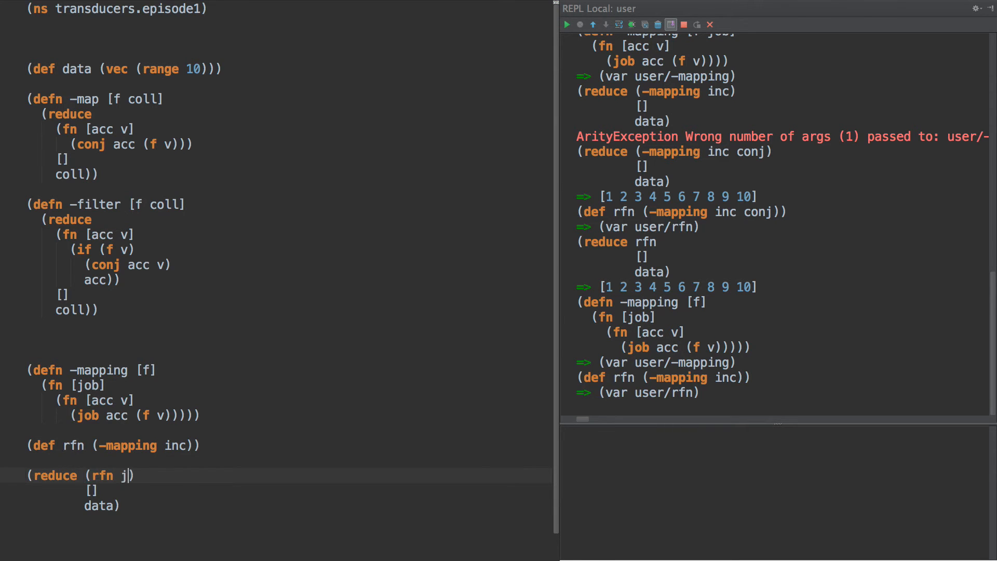
text(onj)
text(())
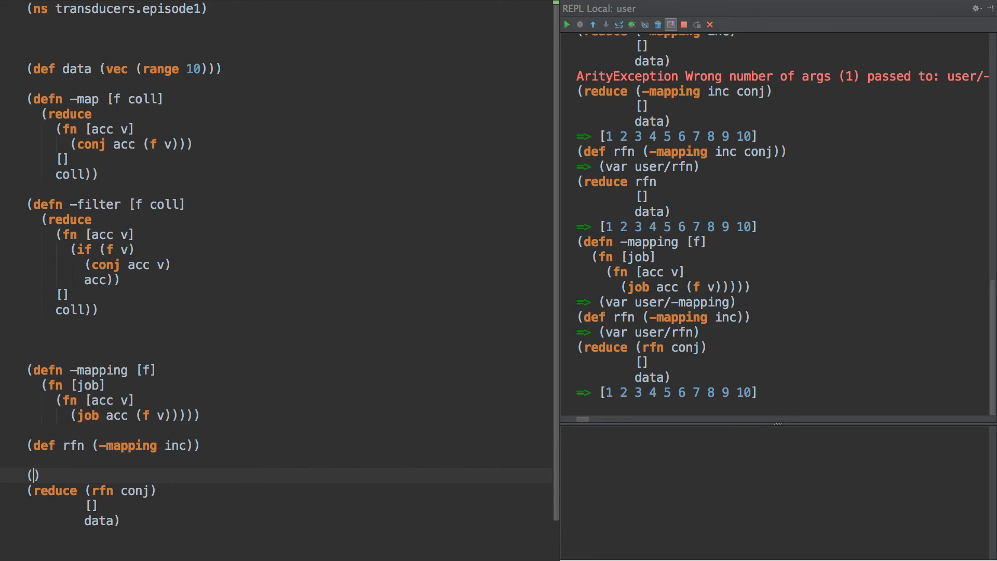
key(Backspace)
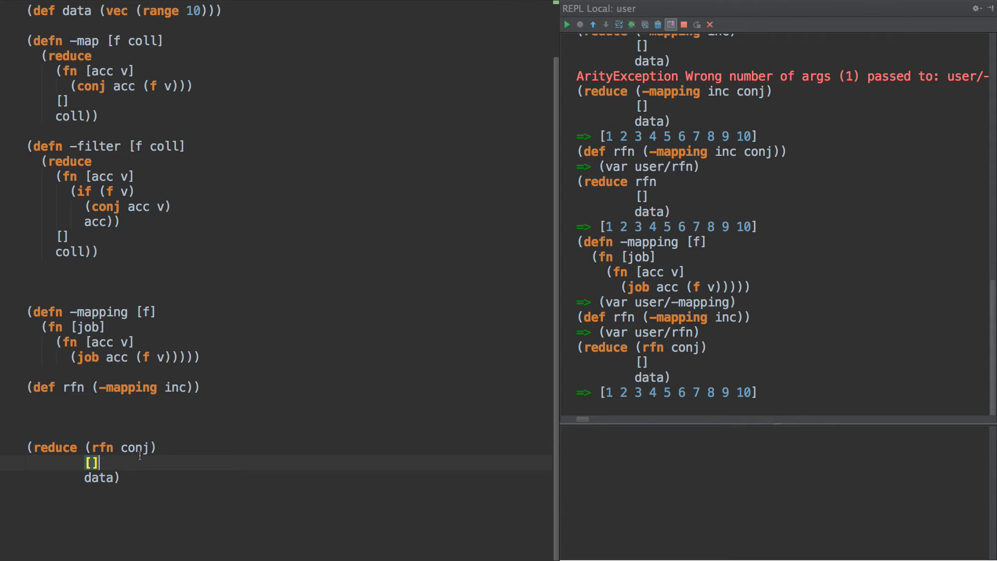
- Point out conj passed to rfn and the empty initial vector, then make room for a new definition
double_click(134, 446)
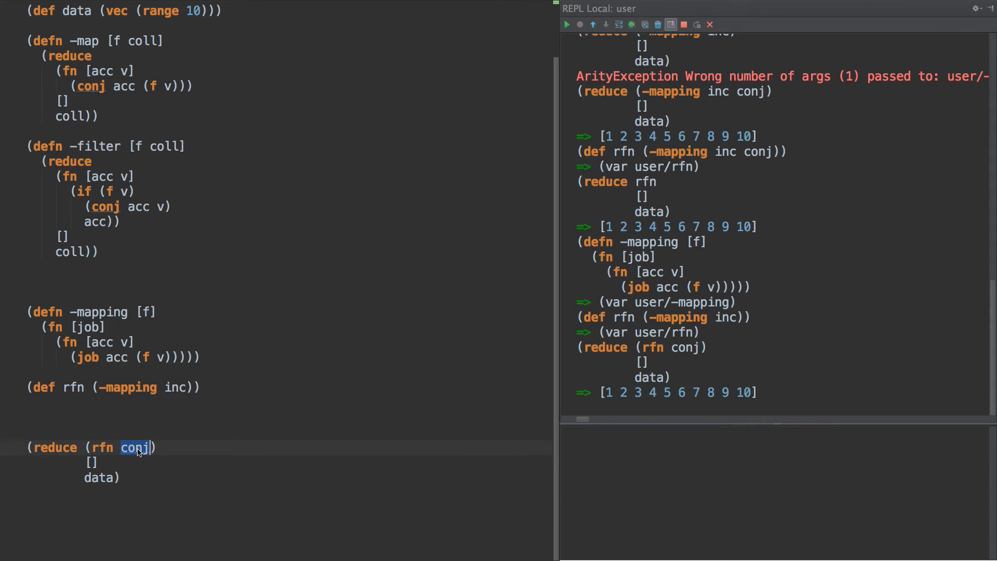
click(94, 463)
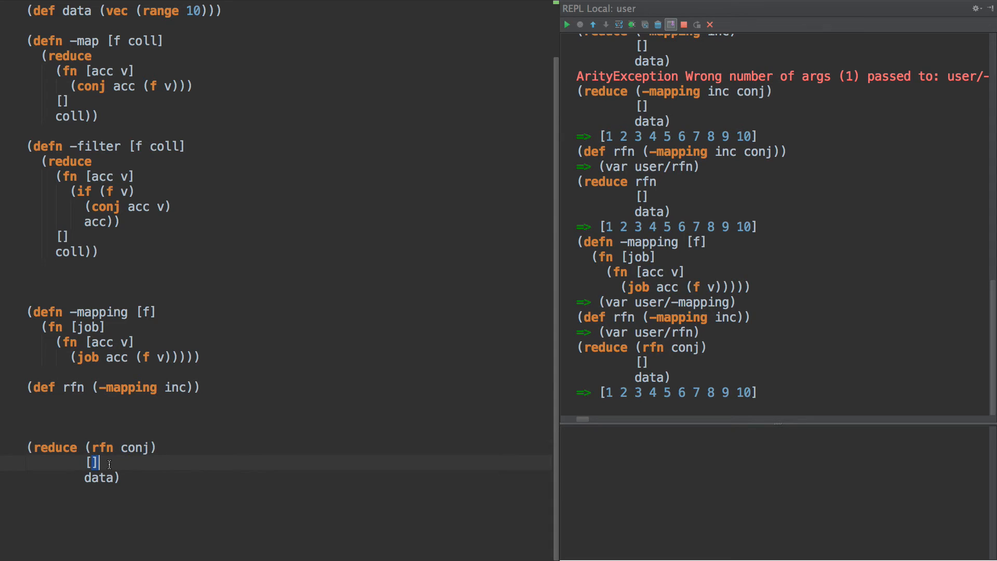
double_click(98, 477)
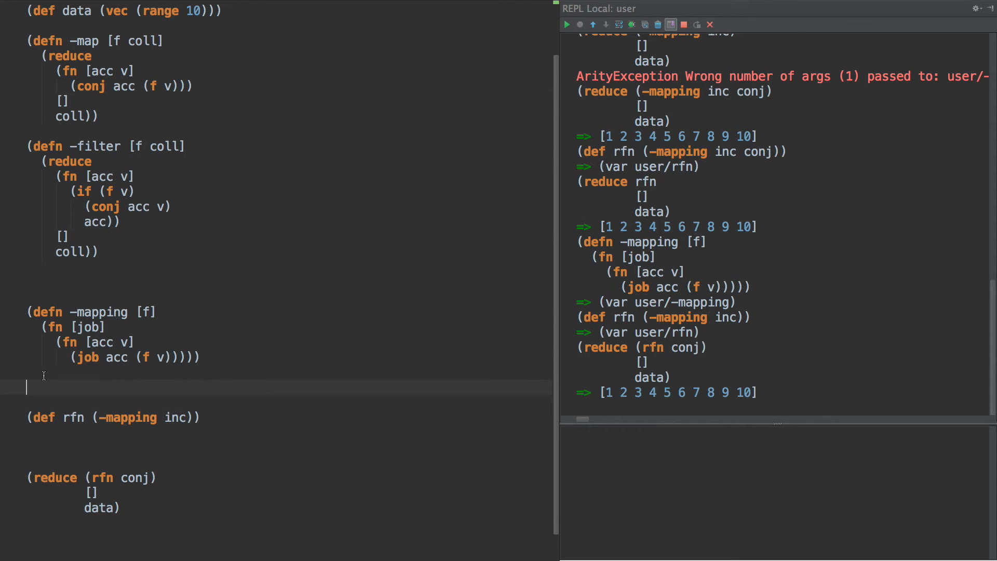
- Write (defn -filtering [f] (fn [job] (fn [acc v] (if (f v) (job acc v) acc))))
text((defn)
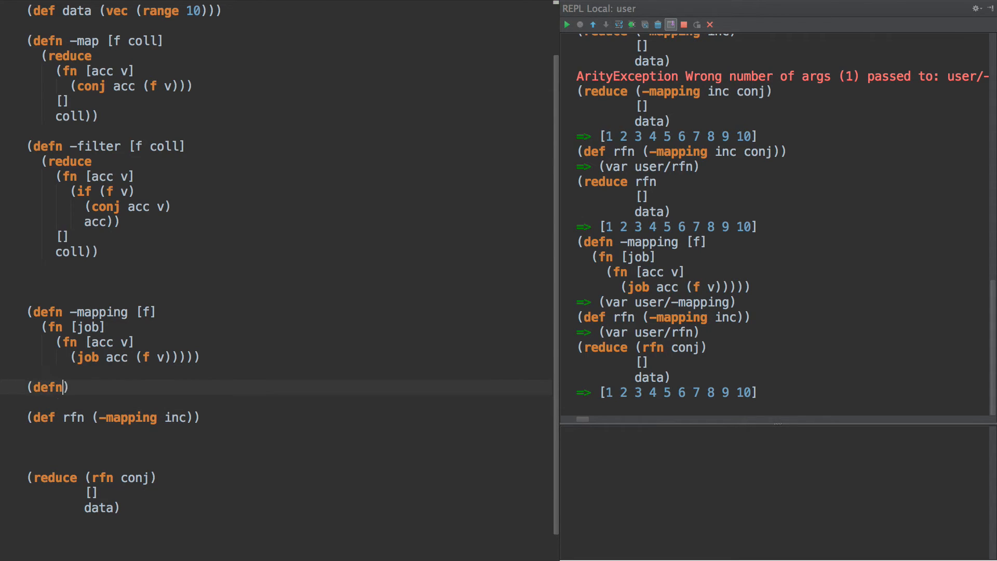
text(-filtering [f)
text((fn [acc v)
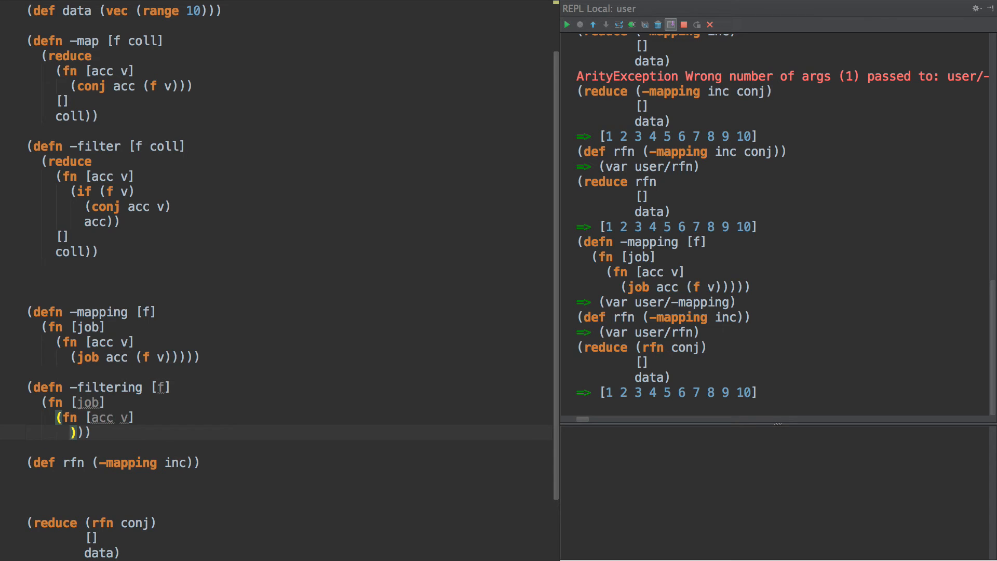
text((i)
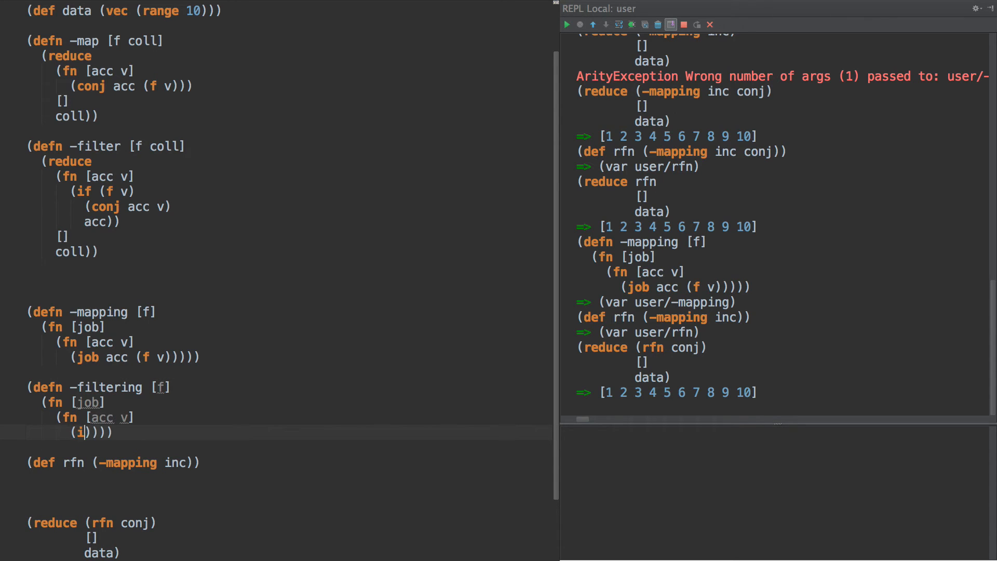
text(f)
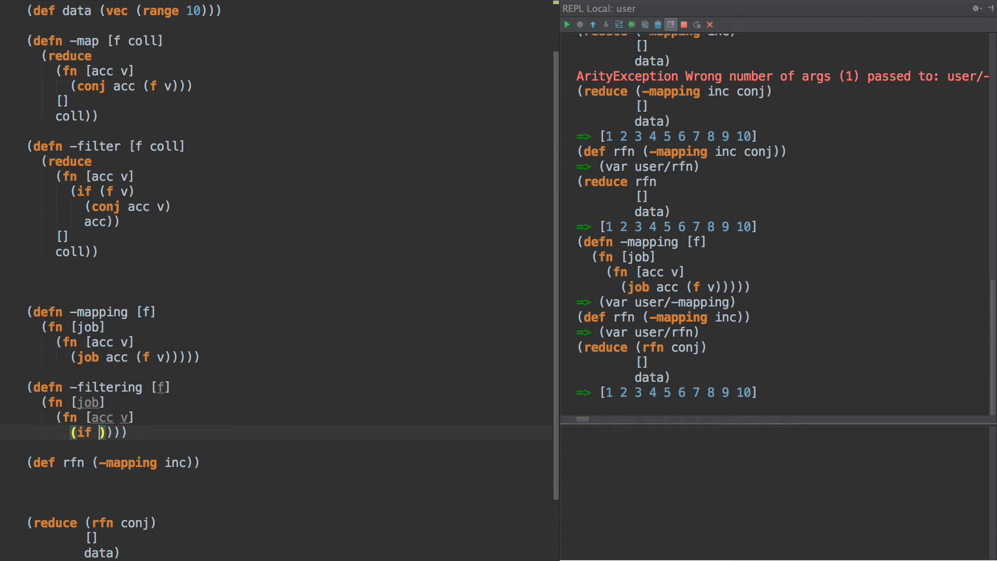
text((f v))
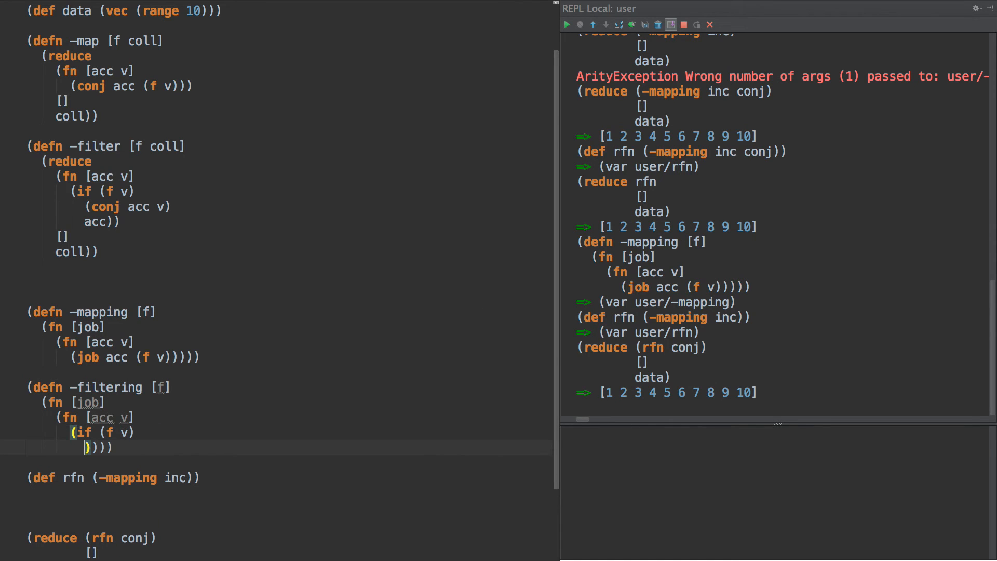
text((job acc)
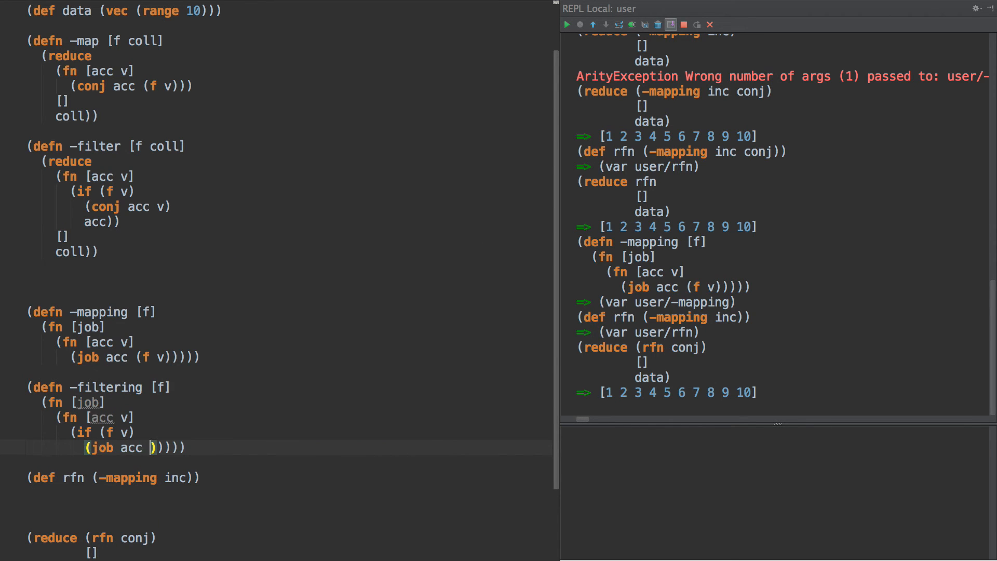
text(v)
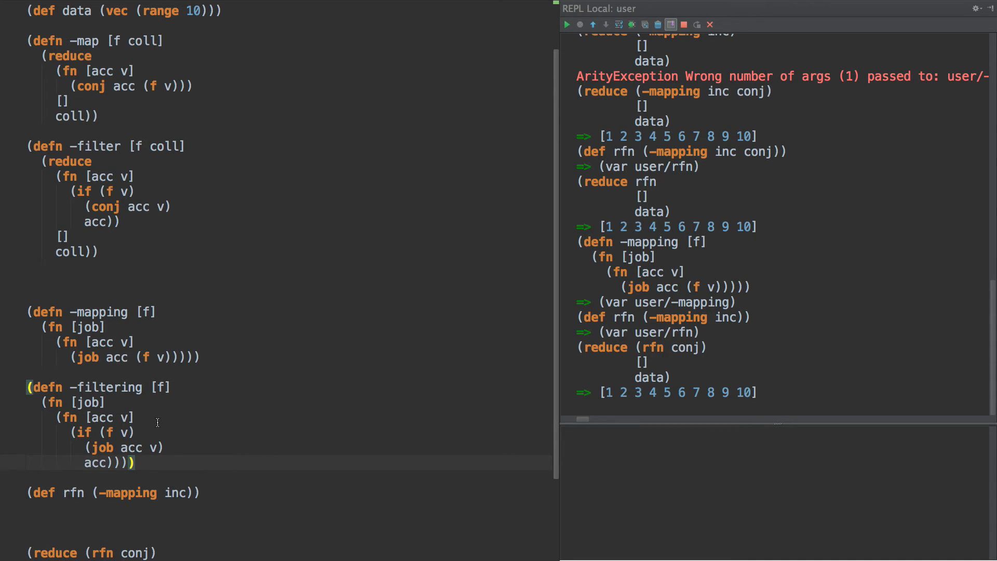
- Highlight job in -filtering, then redefine rfn as (-filtering odd?) to get [1 3 5 7 9]
double_click(102, 447)
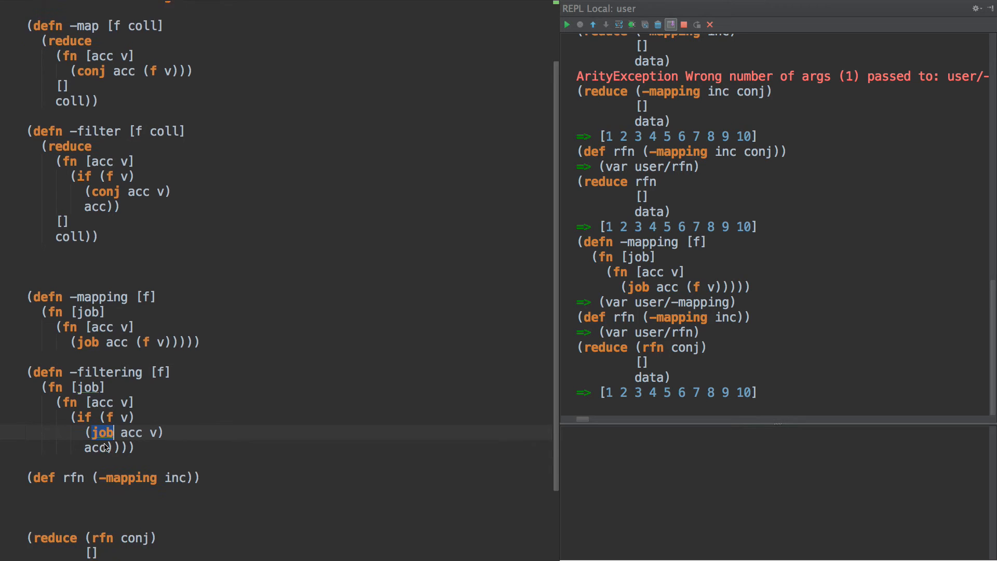
scroll(down, 3)
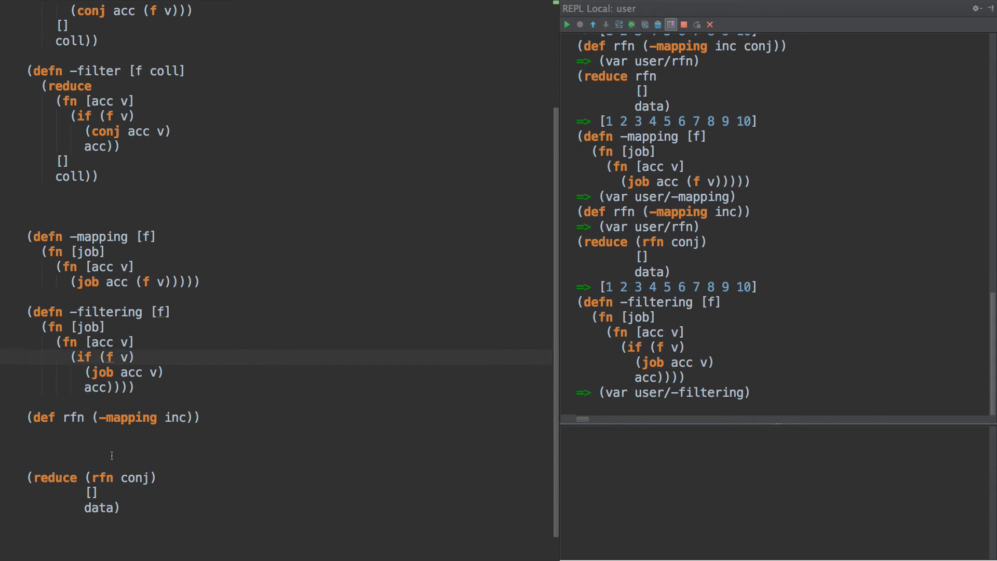
text(-fiulter)
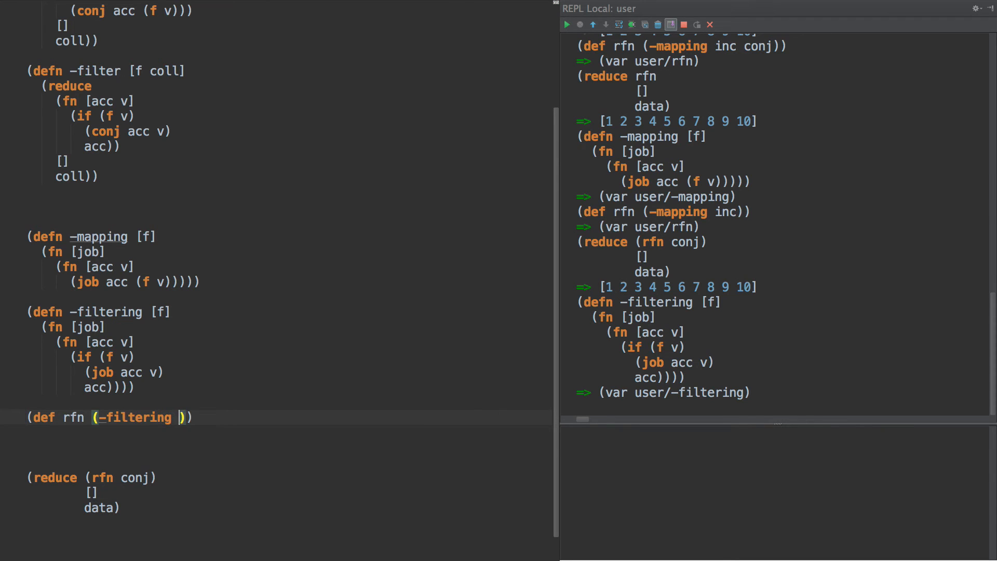
text(odd?)
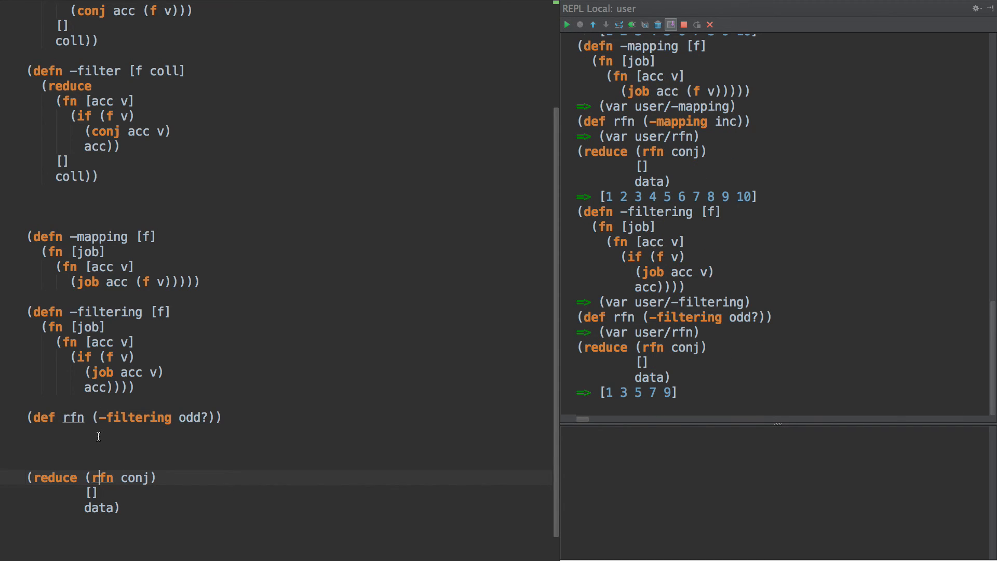
mouse_move(83, 373)
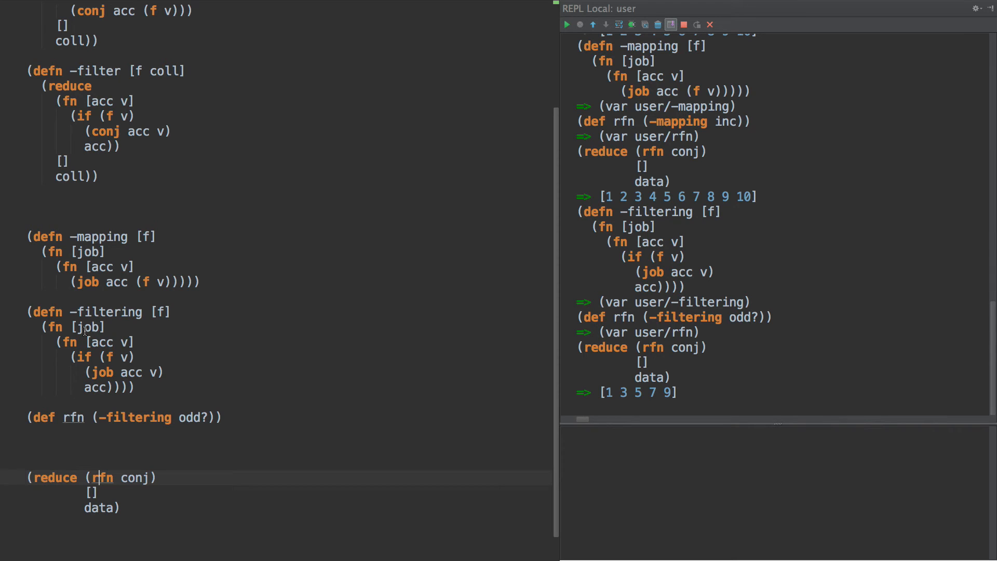
- Highlight the inner reducing fn and the -filtering call in rfn before wrapping it
double_click(89, 326)
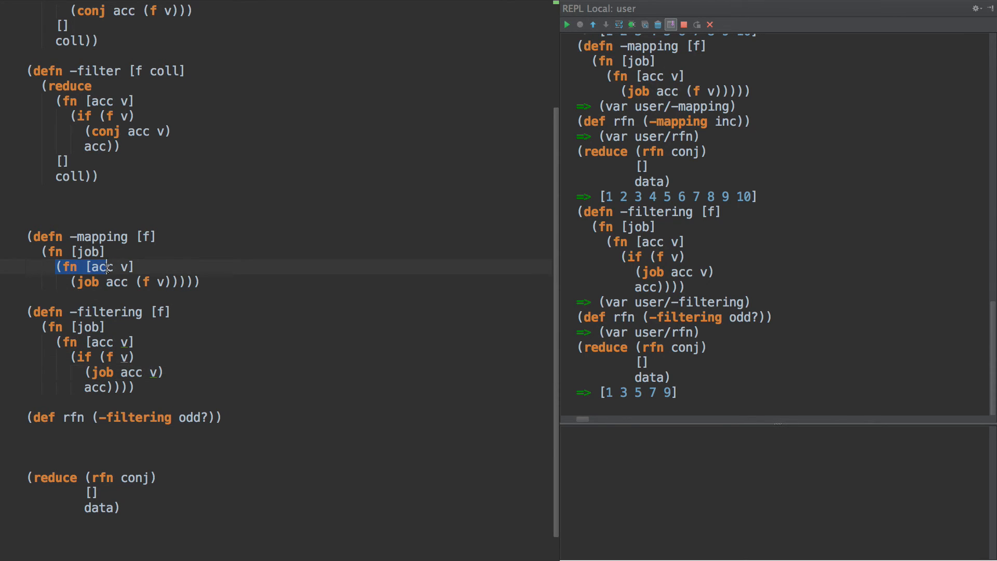
double_click(133, 417)
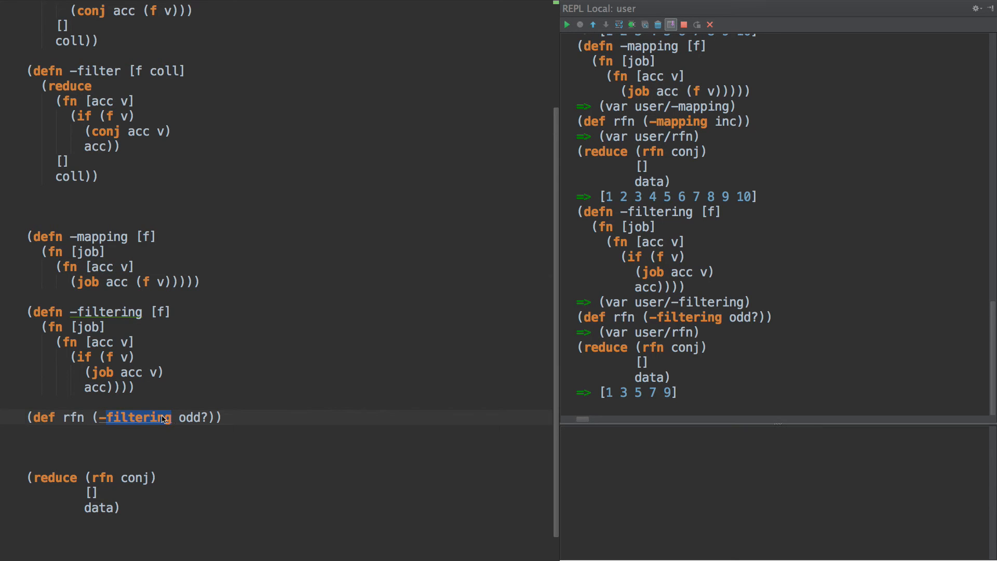
double_click(88, 326)
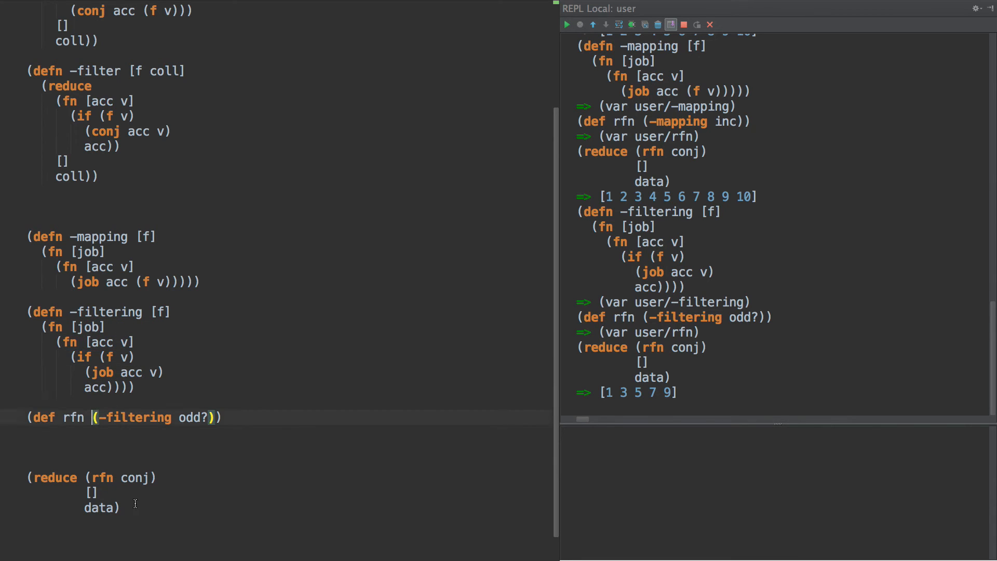
- Rewrite rfn as (comp (-mapping inc) (-filtering odd?)) and review the composition and the conj reduce
text((comp)
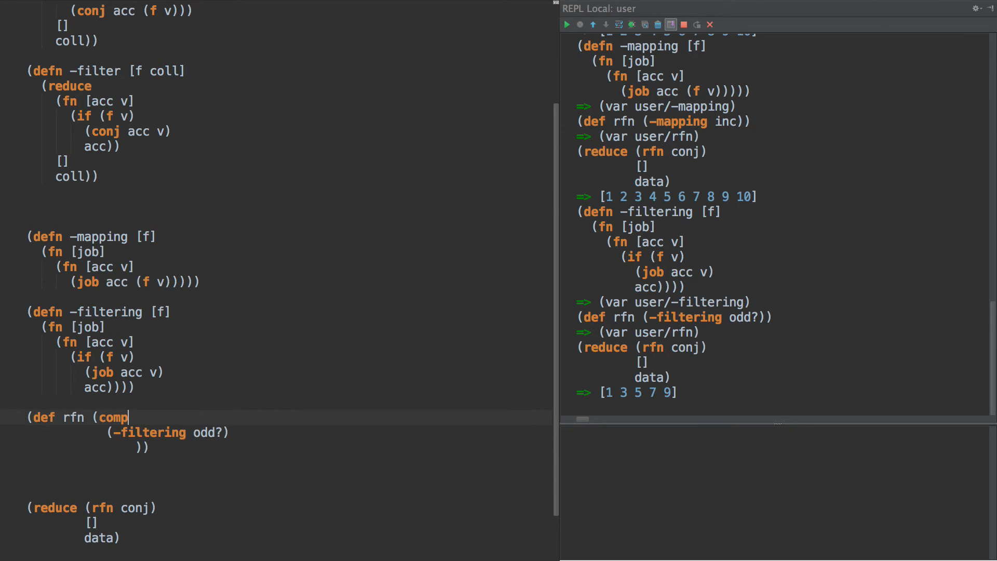
text((-mapping inc)
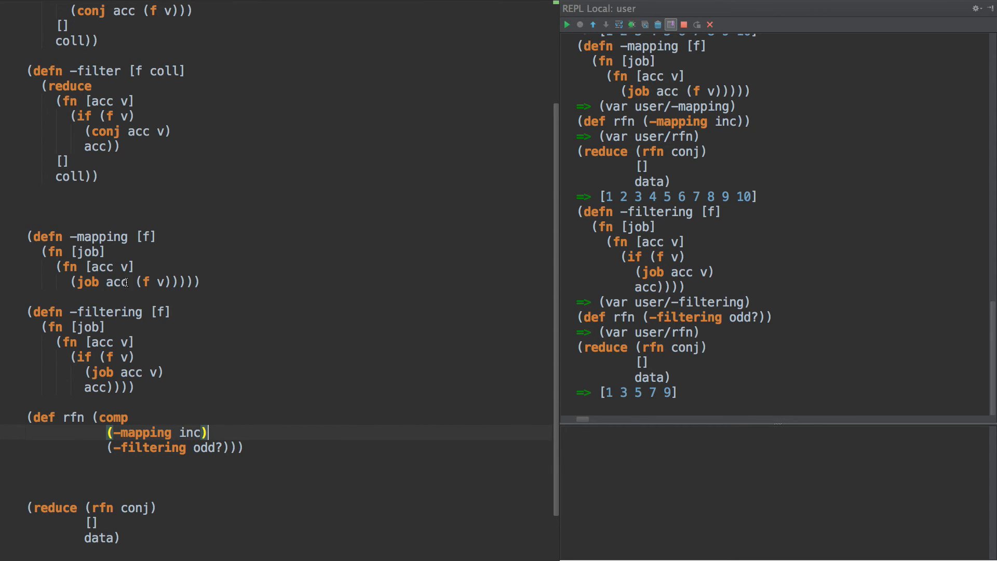
mouse_move(137, 491)
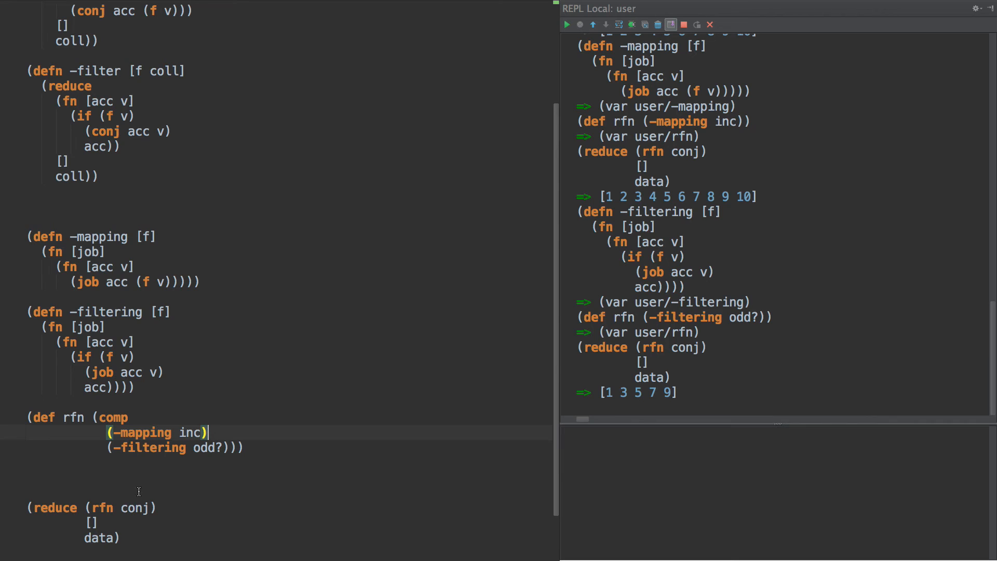
double_click(134, 507)
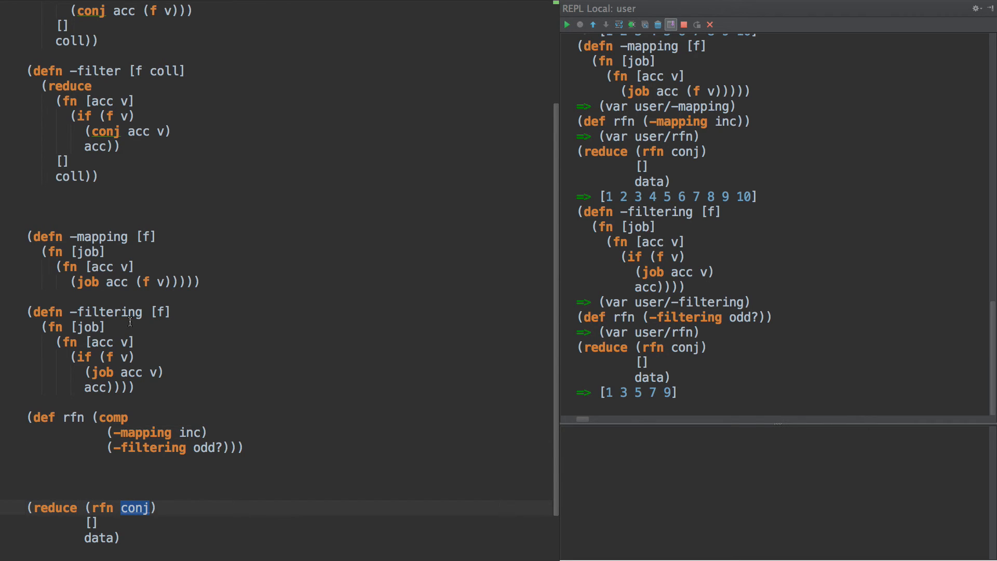
mouse_move(160, 451)
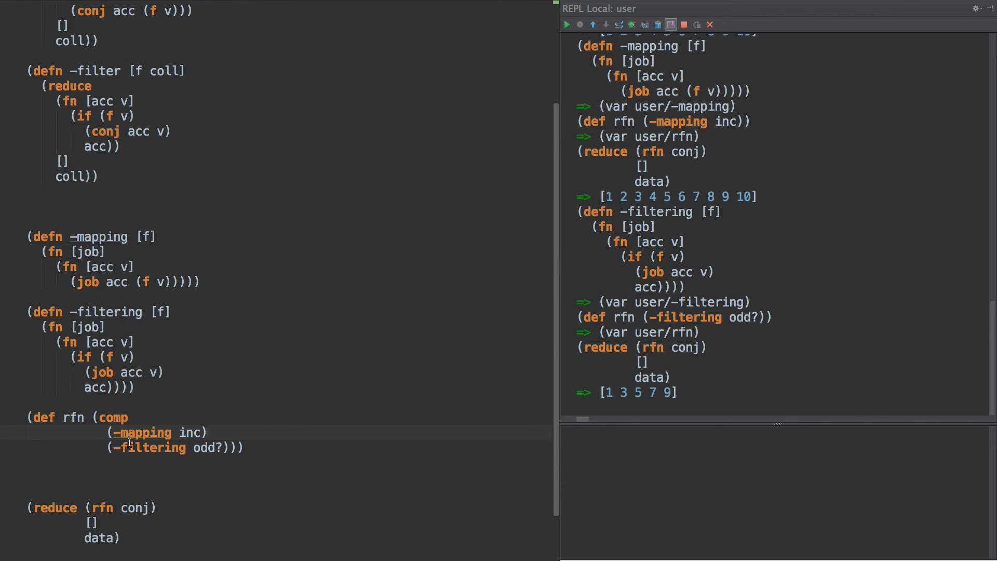
double_click(144, 432)
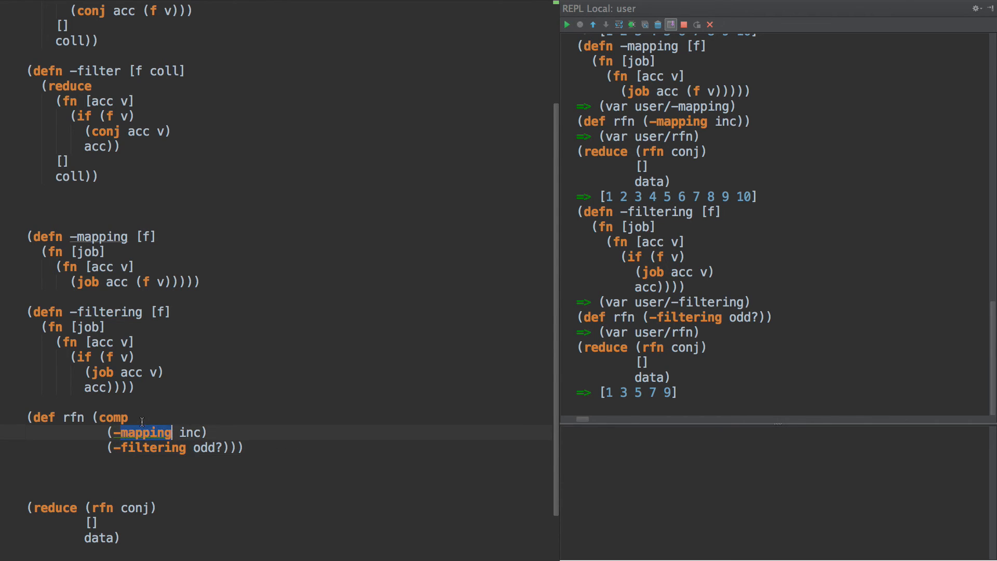
click(144, 448)
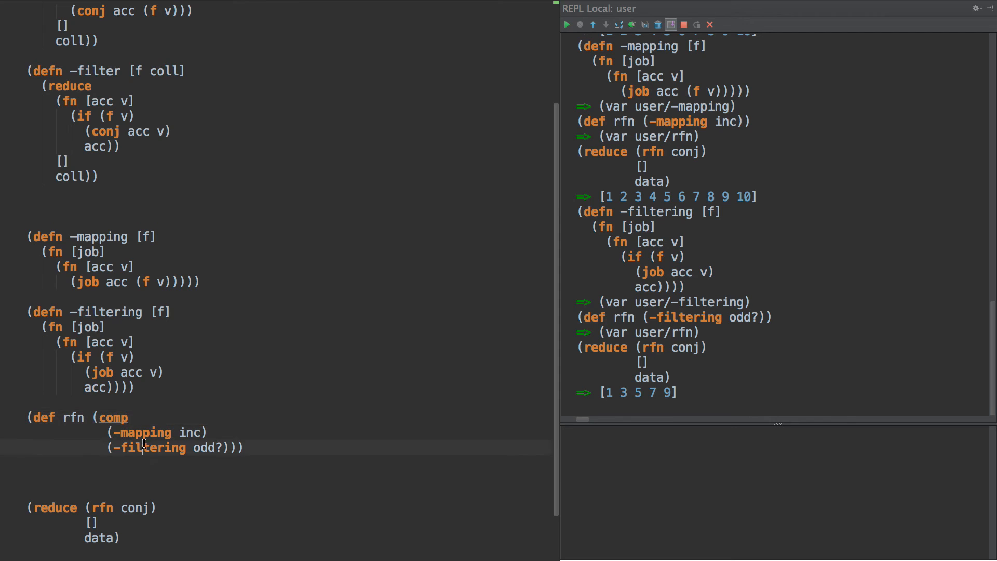
mouse_move(120, 325)
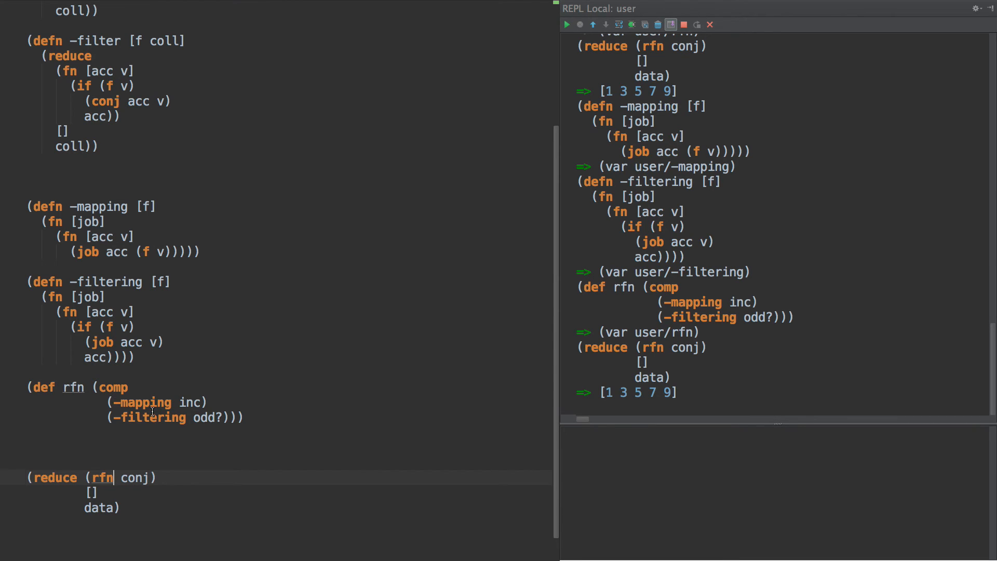
mouse_move(191, 403)
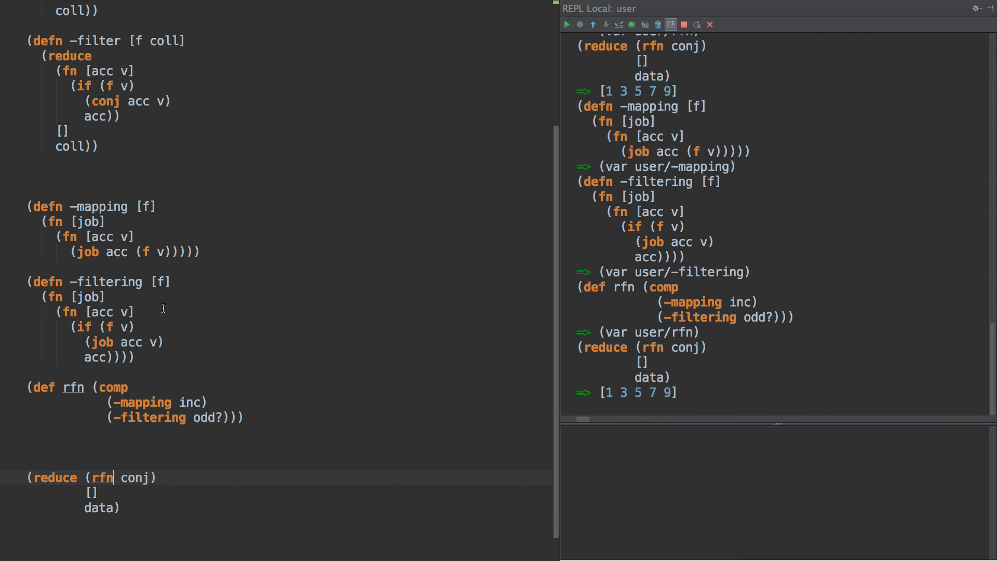
- Rename the job parameter of -mapping to xf
double_click(88, 222)
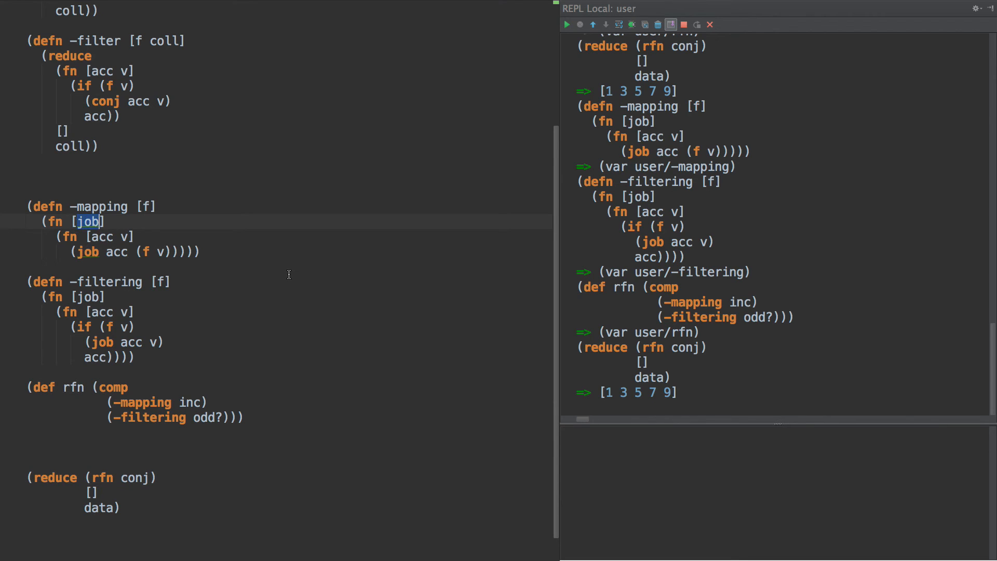
text(f1)
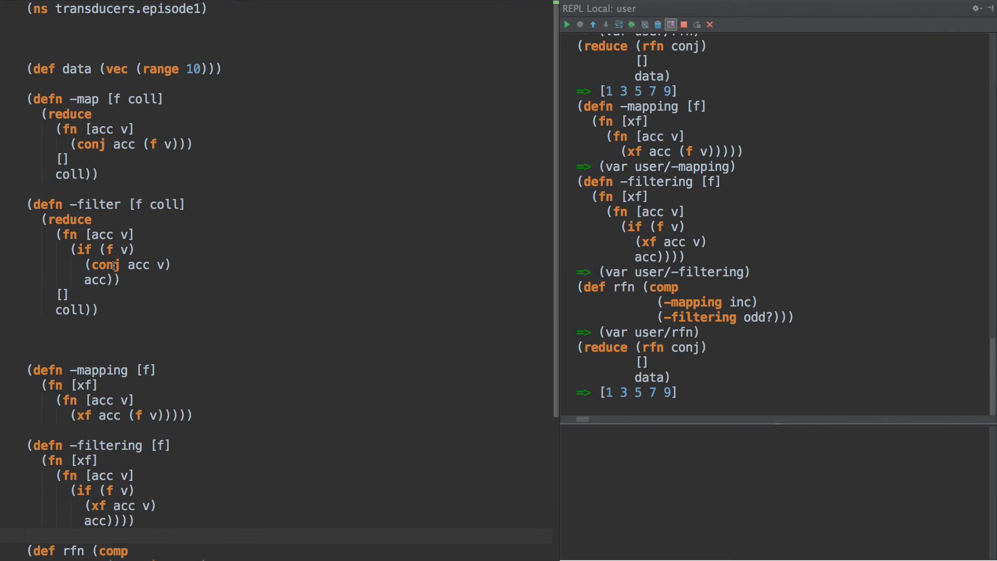
double_click(105, 265)
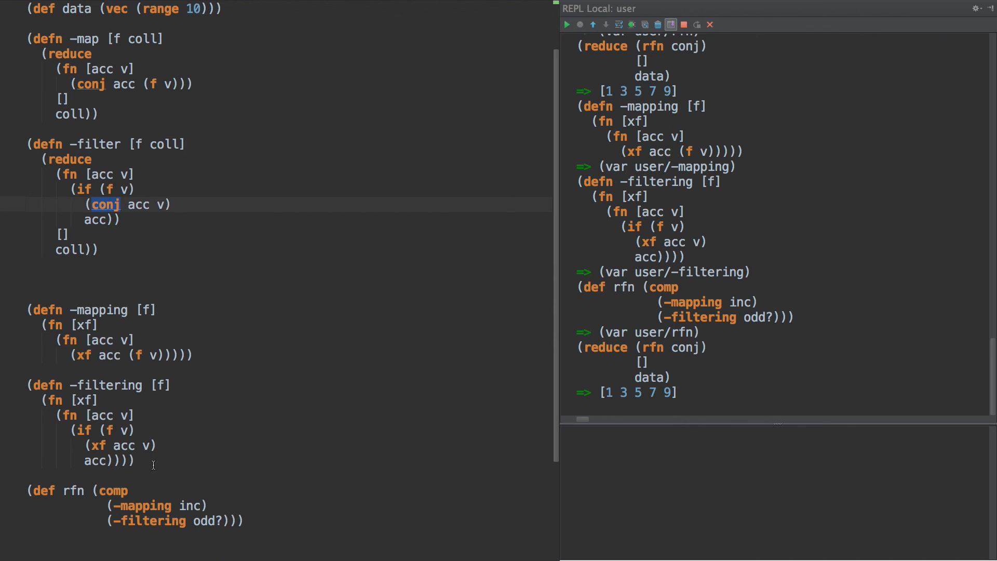
drag(29, 310, 134, 461)
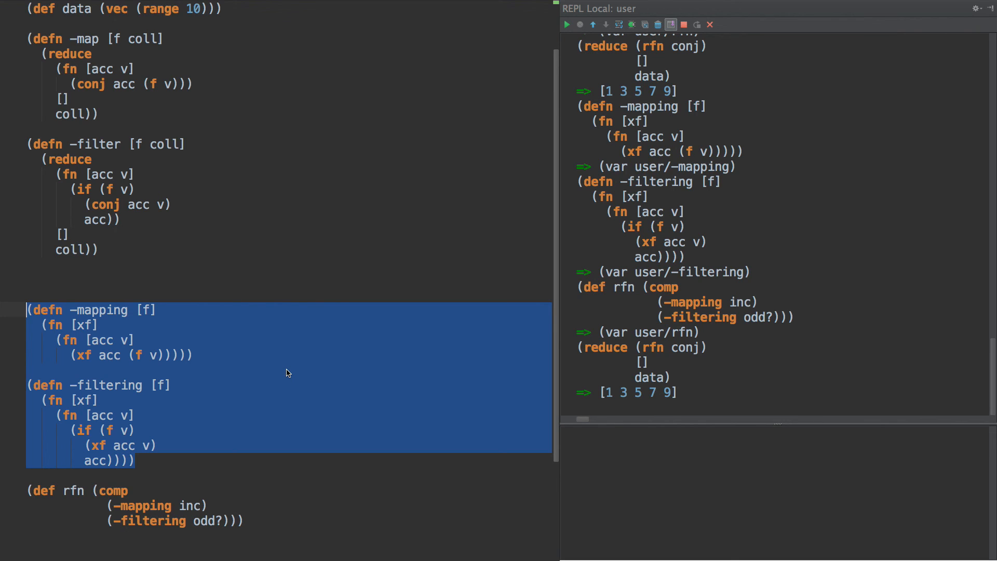
mouse_move(287, 409)
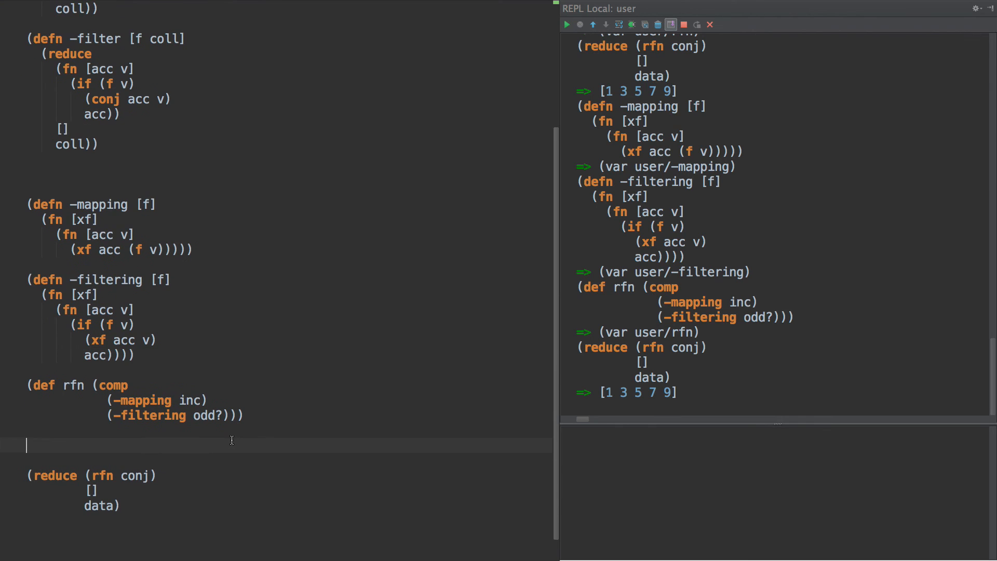
- Write the test calls (do rfn), (rfn +) and ((rfn +) 42 1) for the REPL
text(rfn)
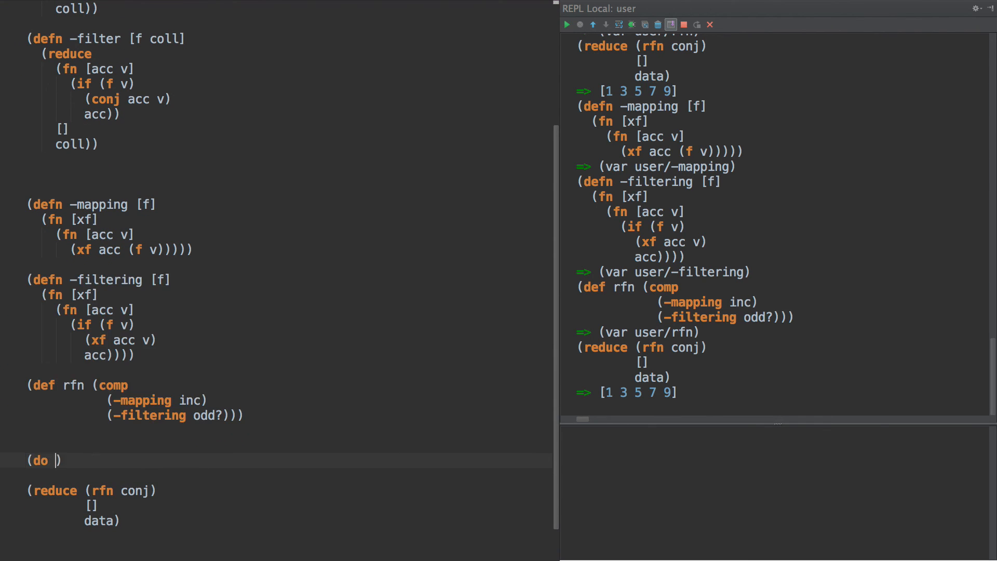
text(rfn)
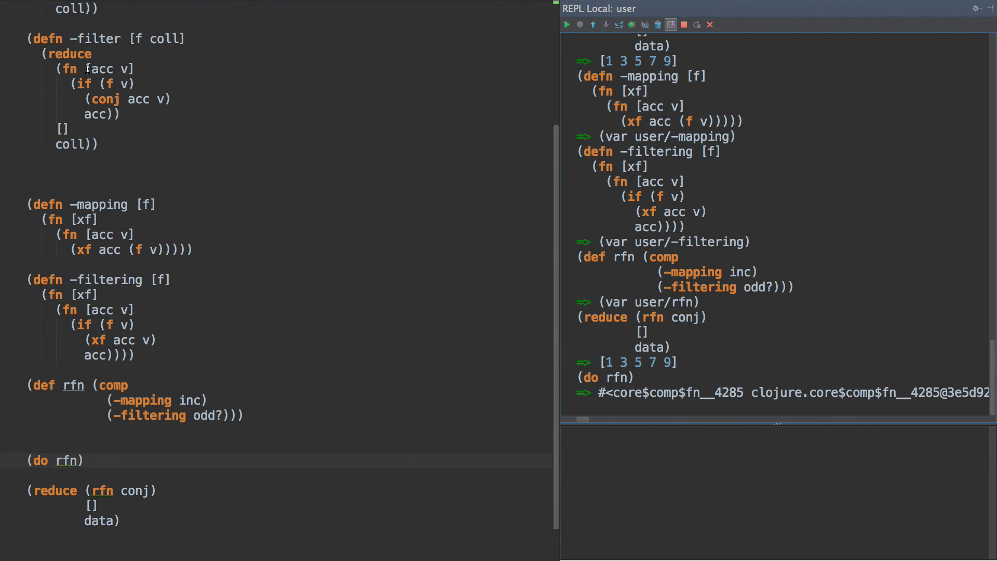
mouse_move(42, 460)
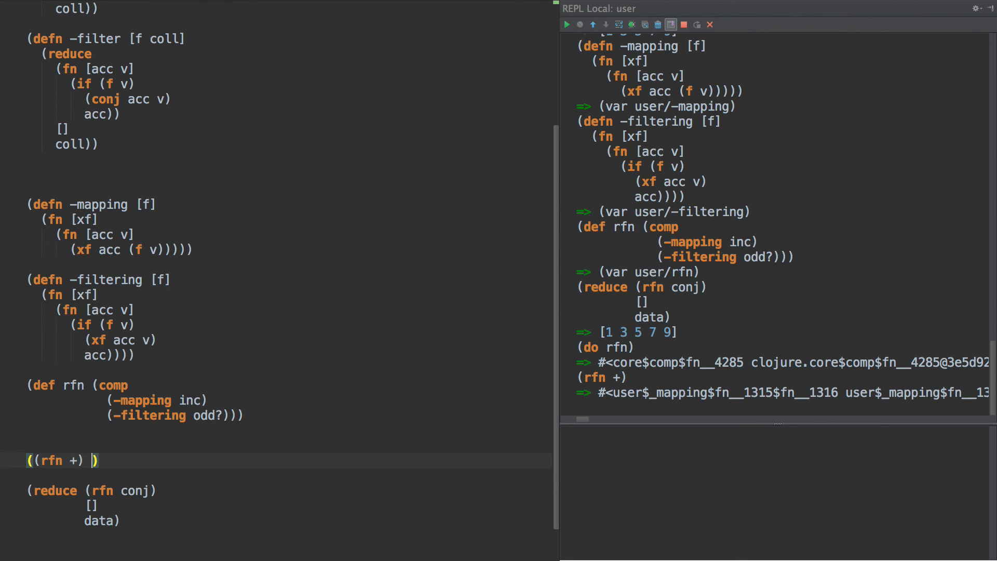
text(42 1)
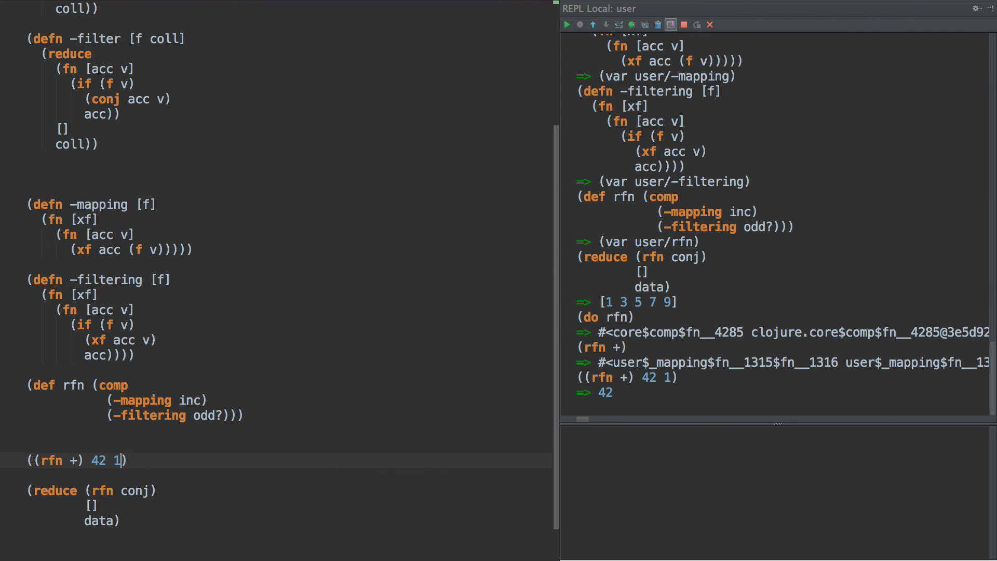
key(Backspace)
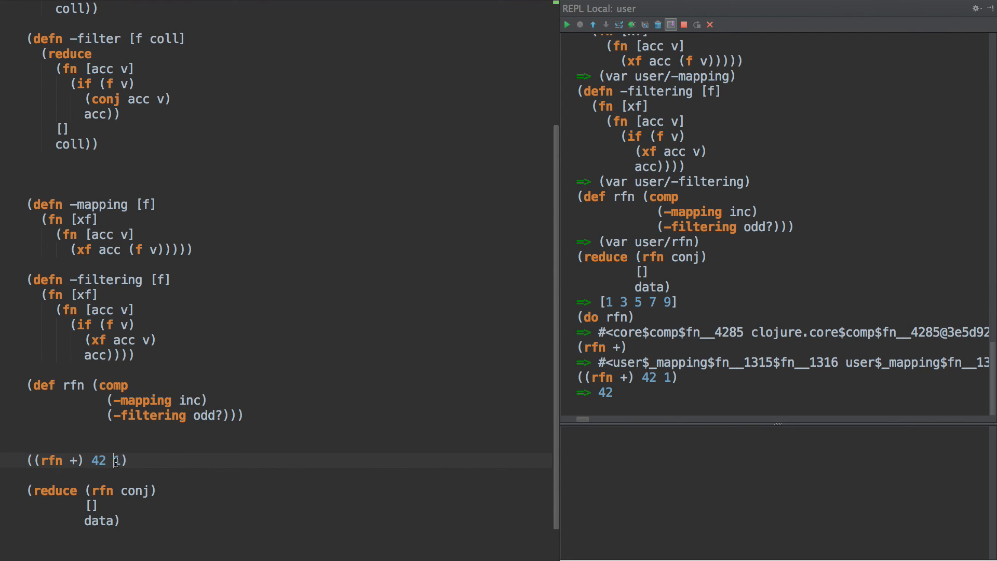
- Inspect the odd? predicate, then select the 1 argument to change the test to 42 and 2
double_click(204, 416)
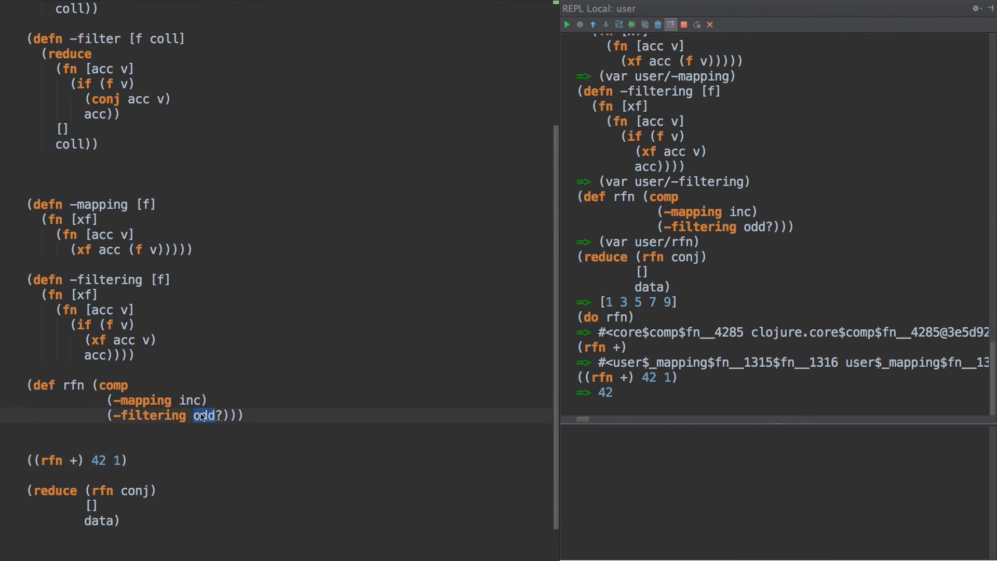
click(203, 415)
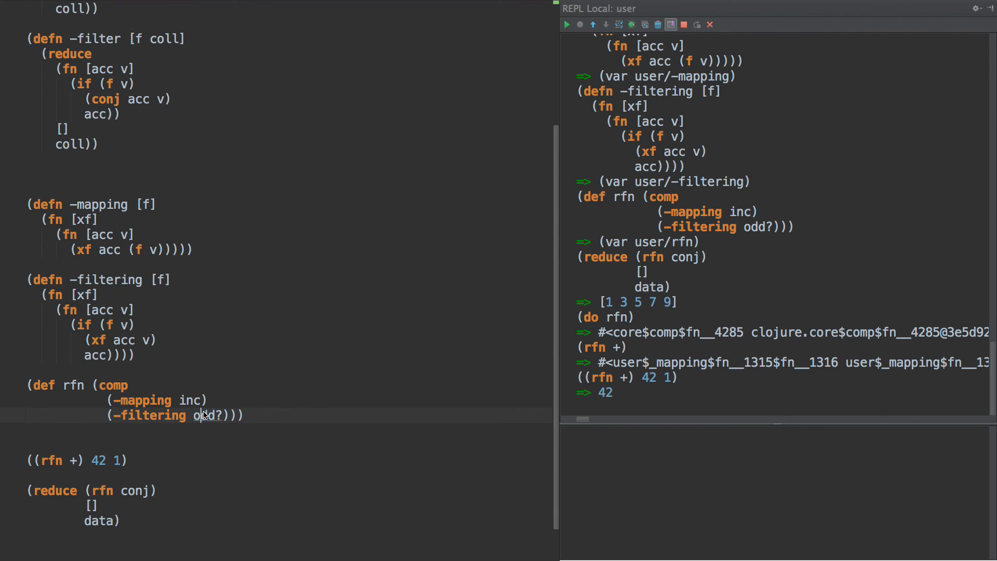
double_click(203, 415)
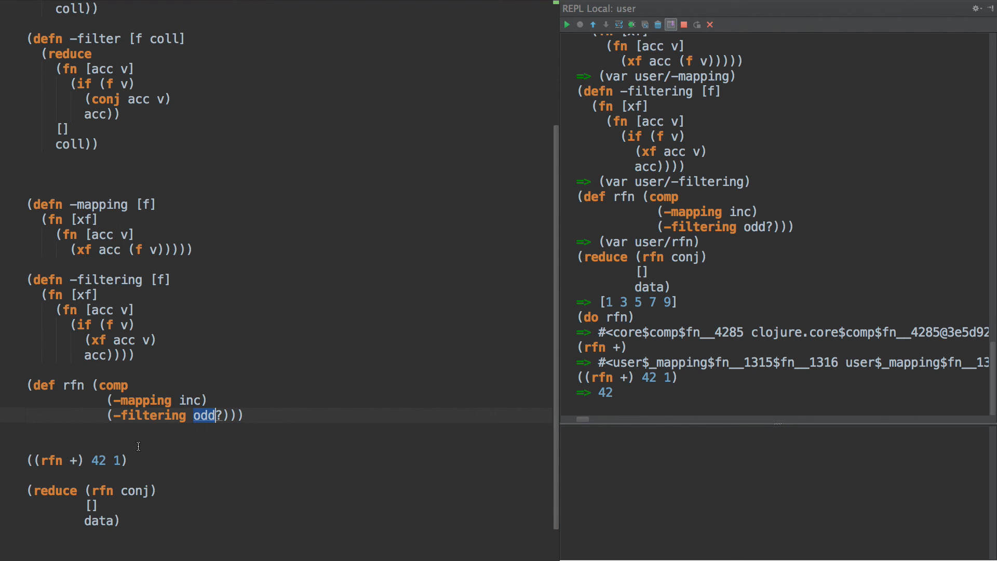
mouse_move(184, 426)
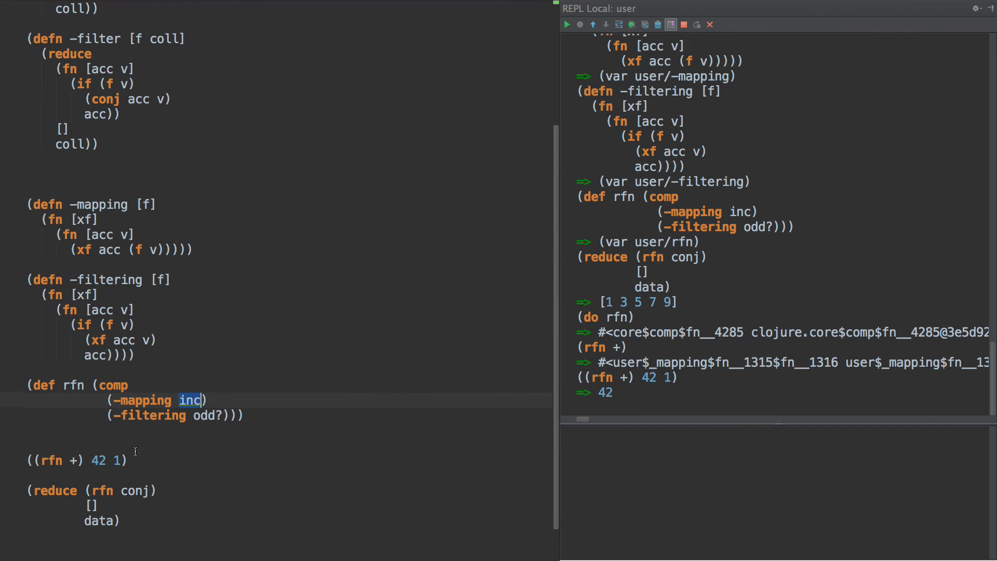
click(117, 460)
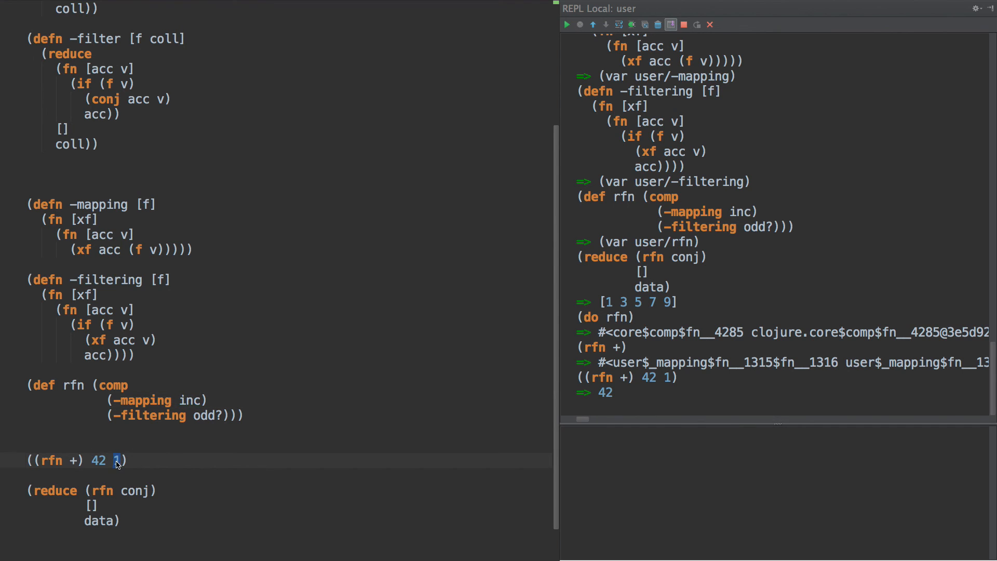
double_click(189, 400)
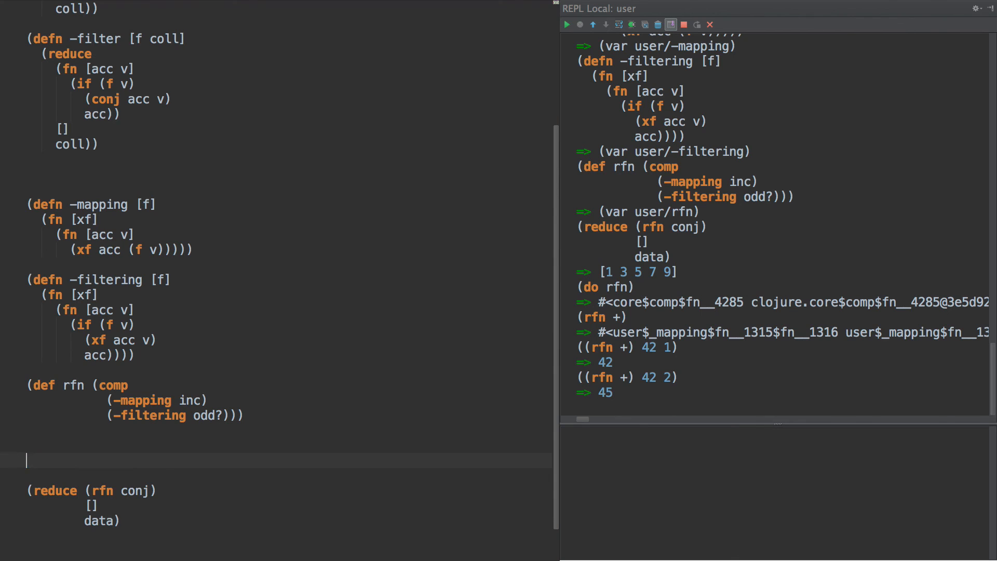
- Change the reduce to (reduce (rfn +) 0 data), which returns 25 in the REPL
double_click(134, 476)
text(+)
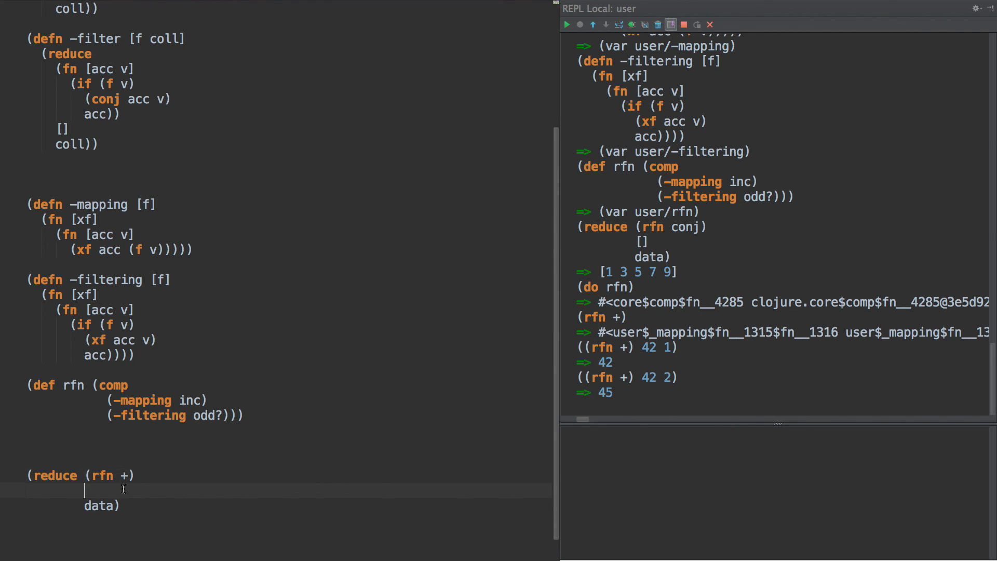
text(0)
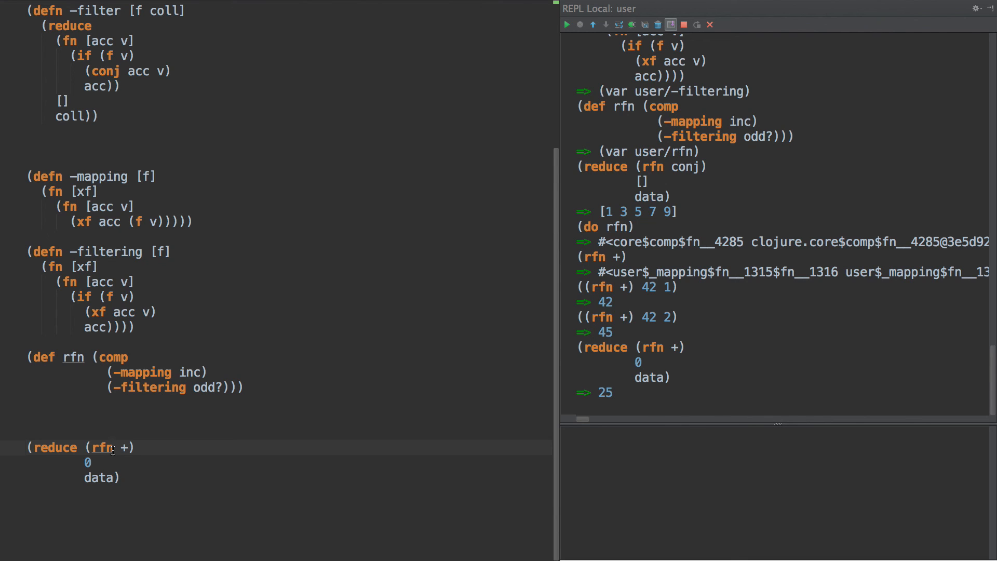
double_click(150, 388)
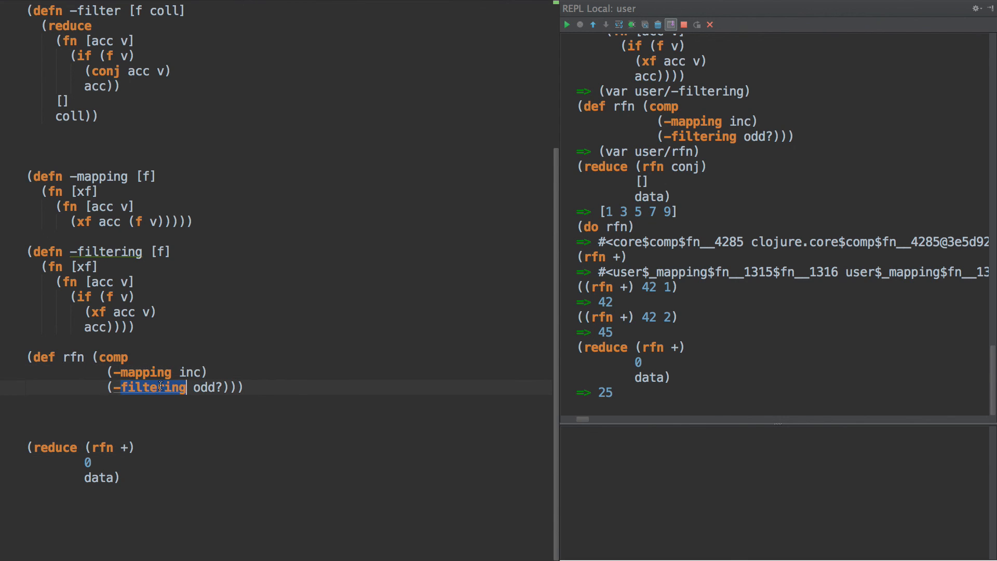
click(120, 448)
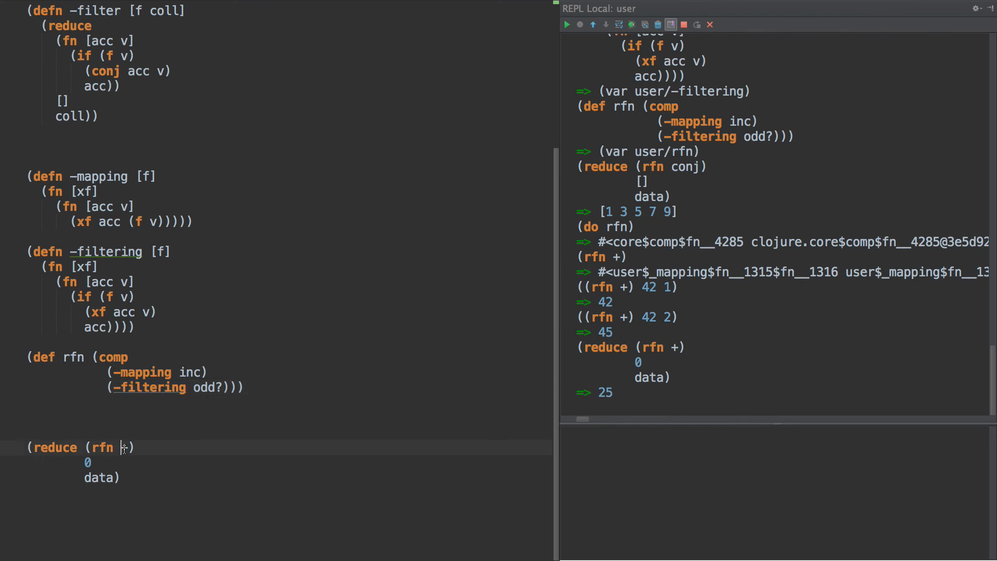
text(+)
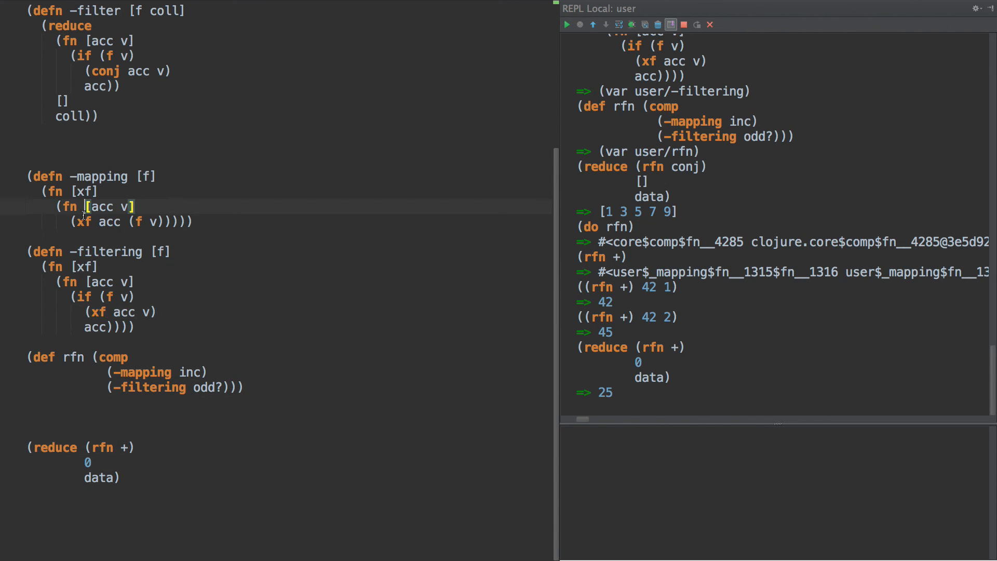
mouse_move(106, 267)
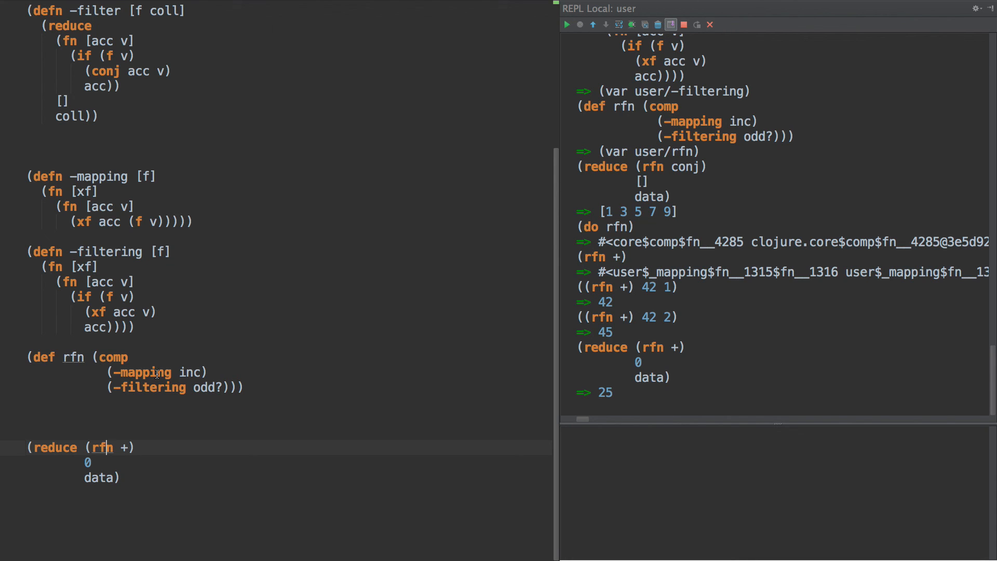
mouse_move(112, 297)
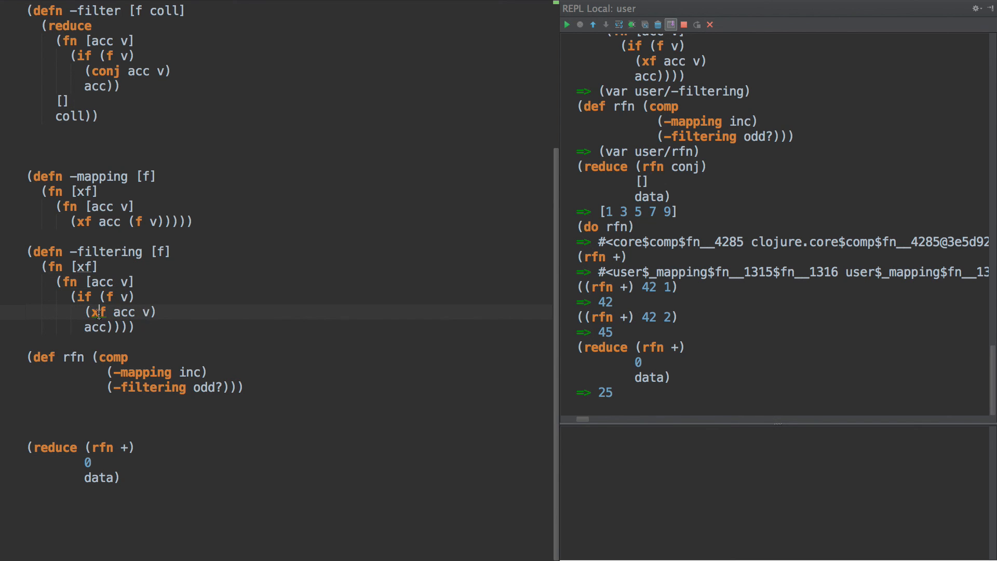
double_click(98, 311)
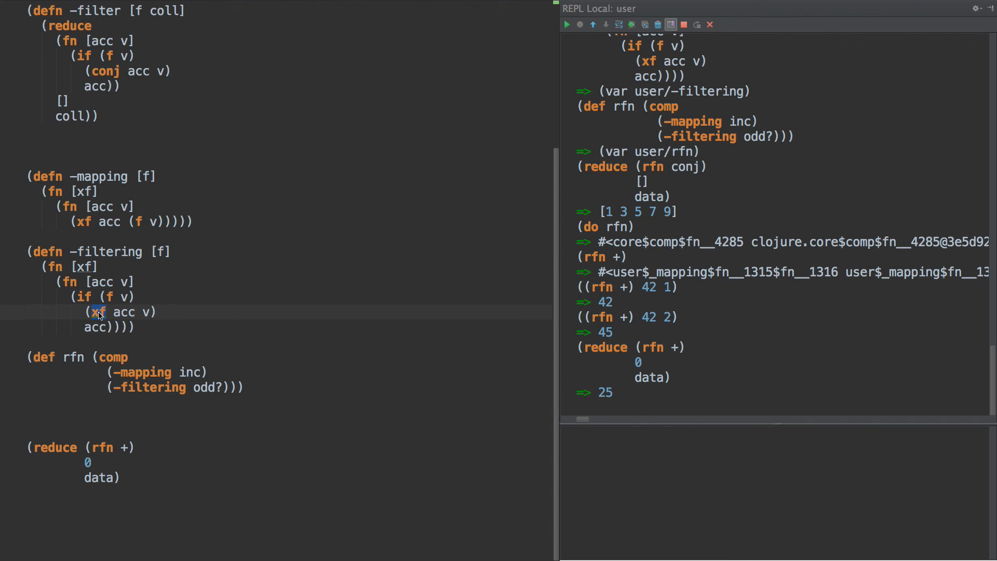